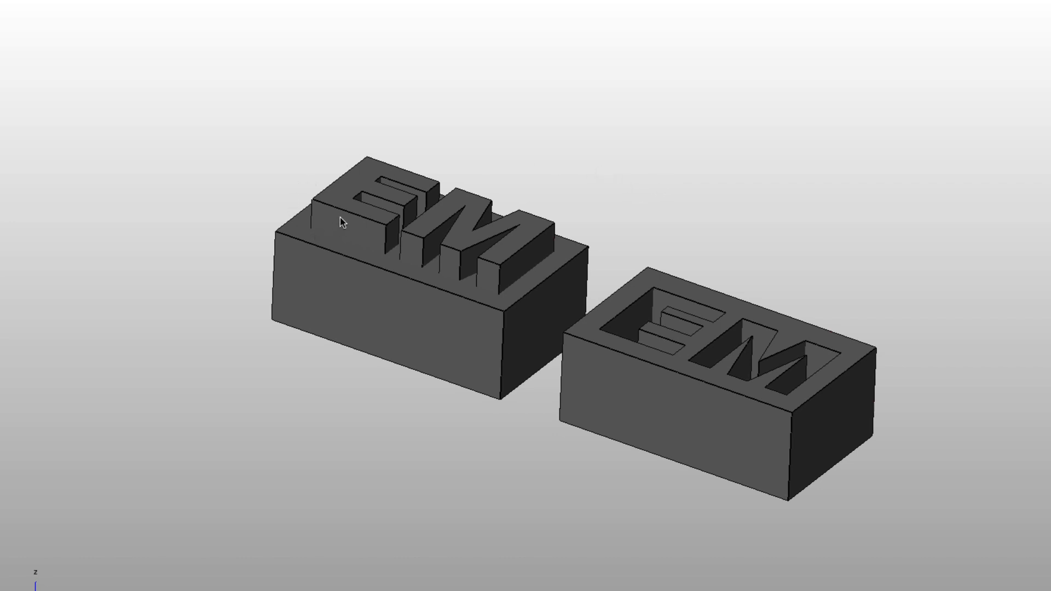
mouse_move(630, 223)
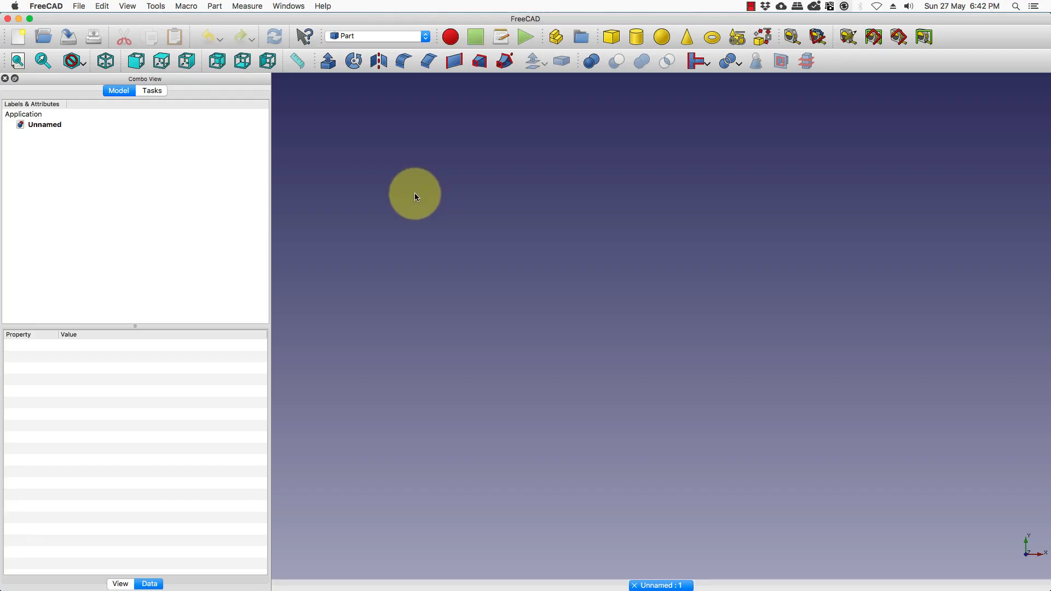
Switch to the Draft workbench and start a ShapeString placed at the origin.
click(377, 36)
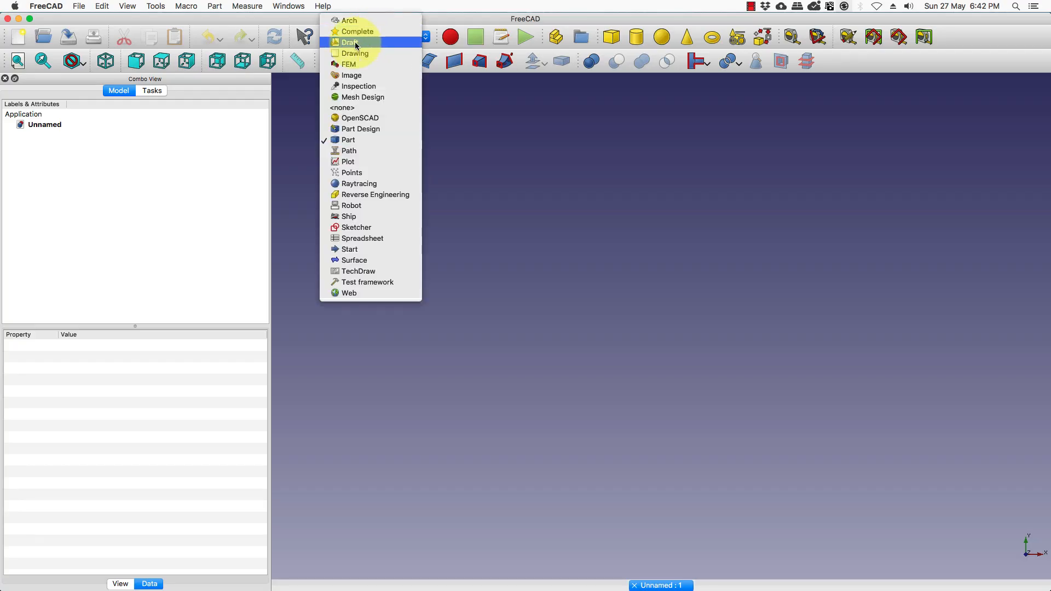
click(347, 42)
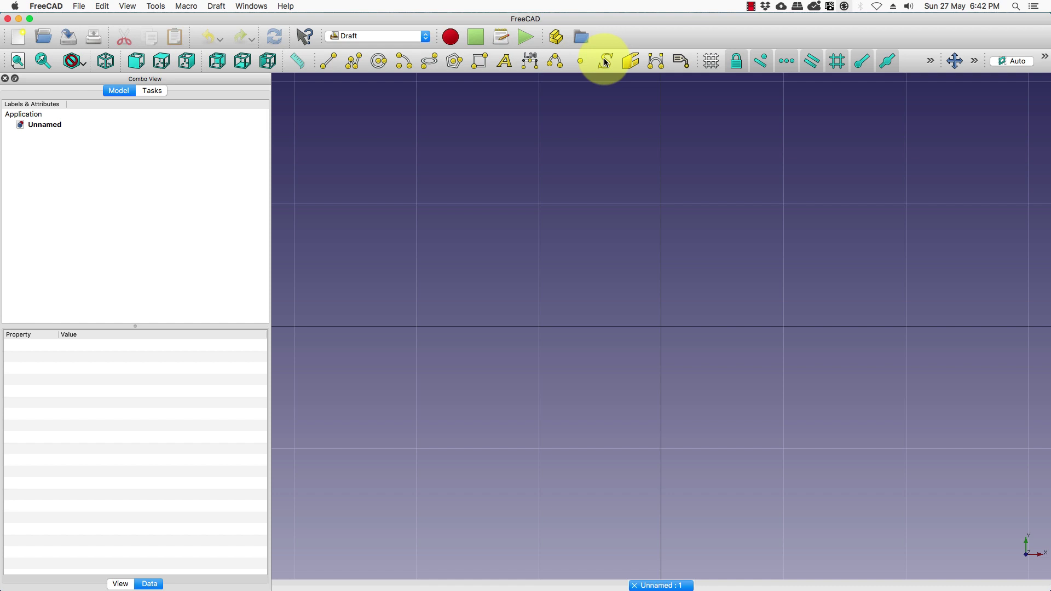
mouse_move(609, 62)
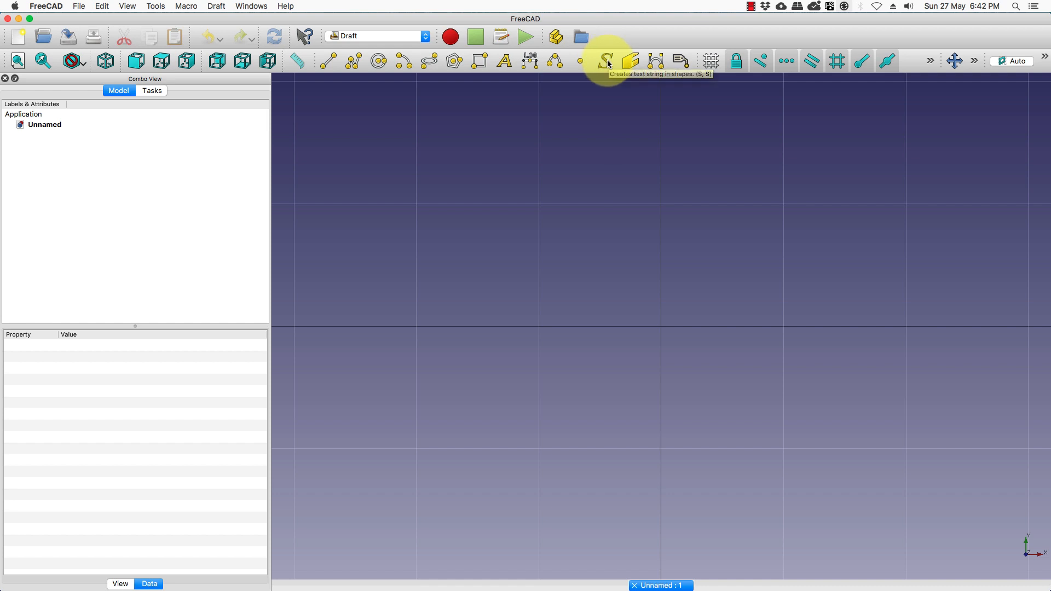
click(607, 60)
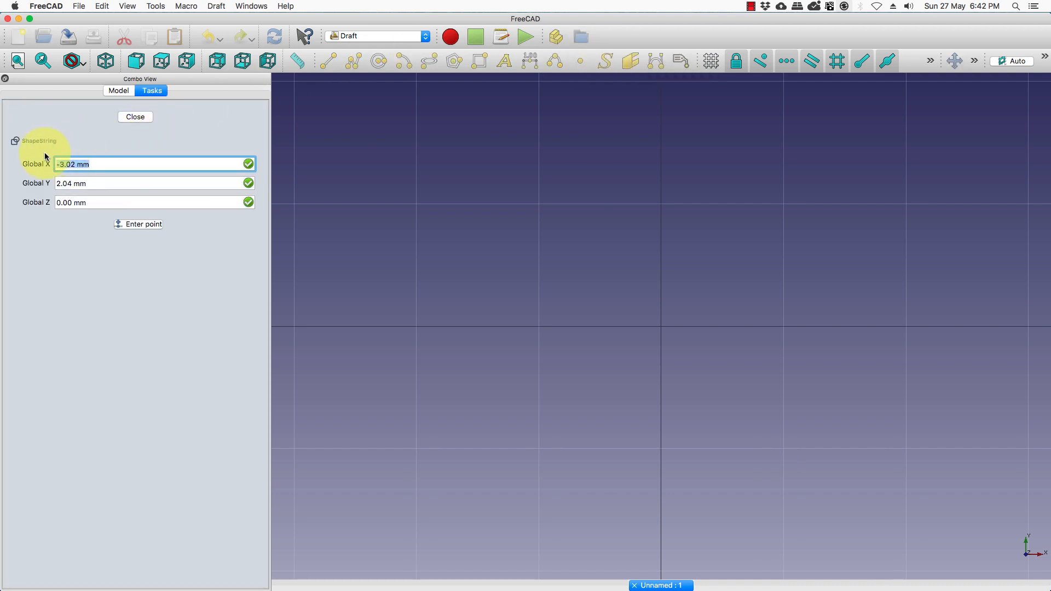
mouse_move(712, 318)
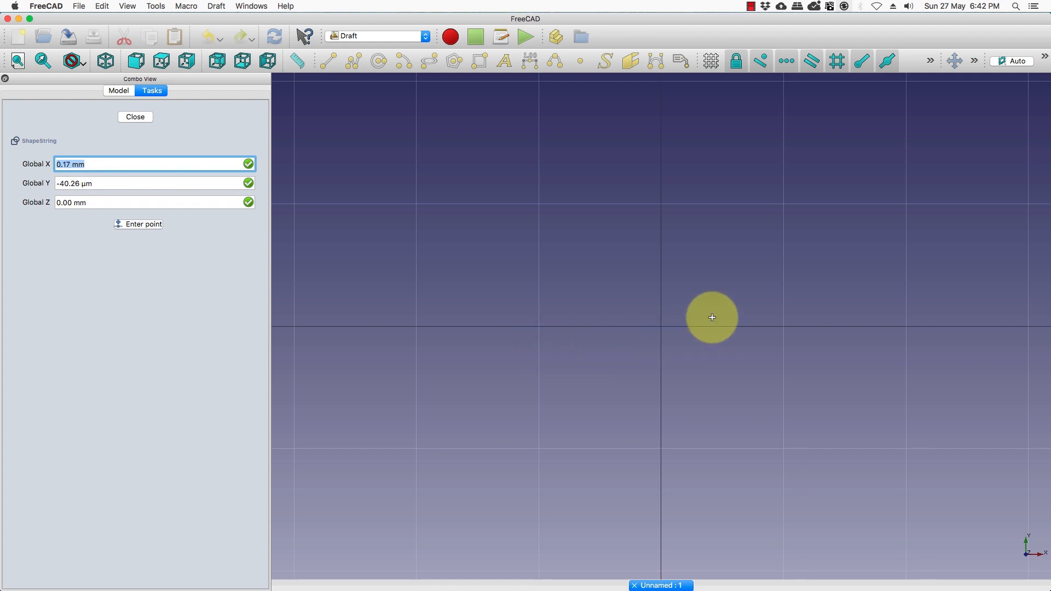
mouse_move(662, 325)
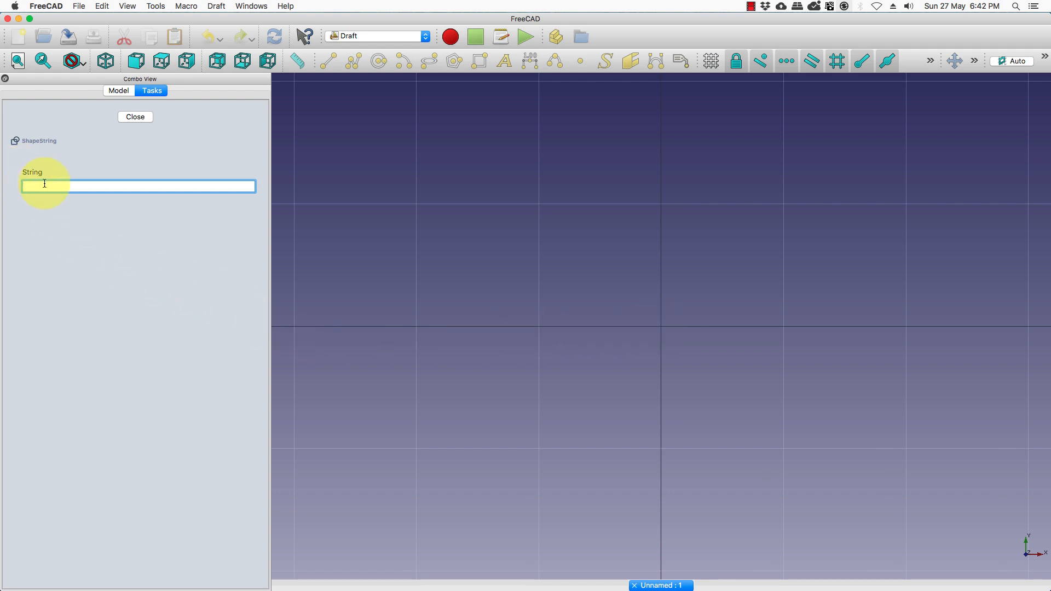
Enter 'EM' as the ShapeString text and set its height to 3 mm.
text(EM)
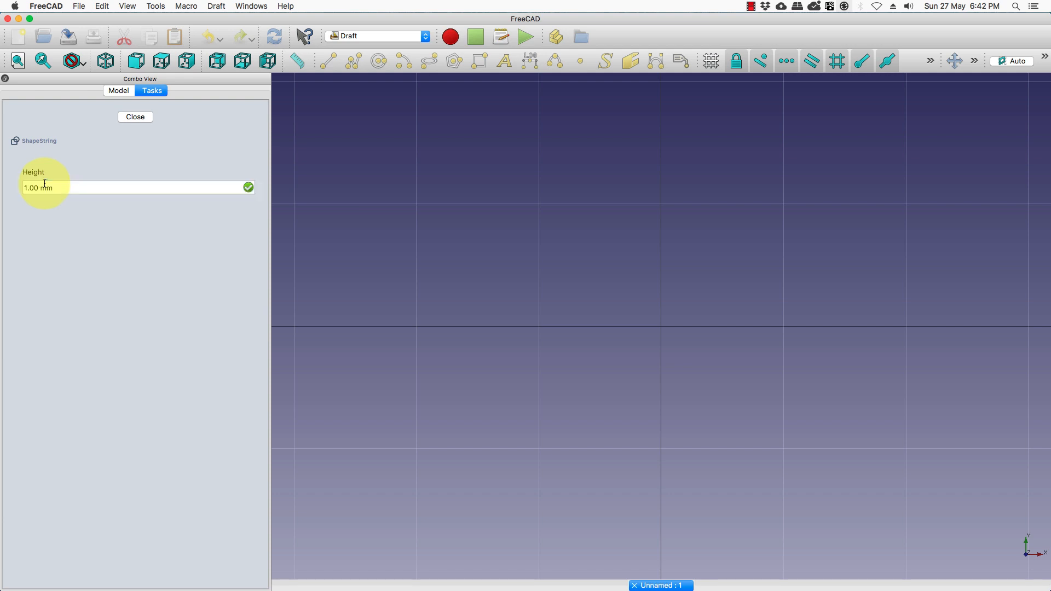
click(36, 188)
text(3)
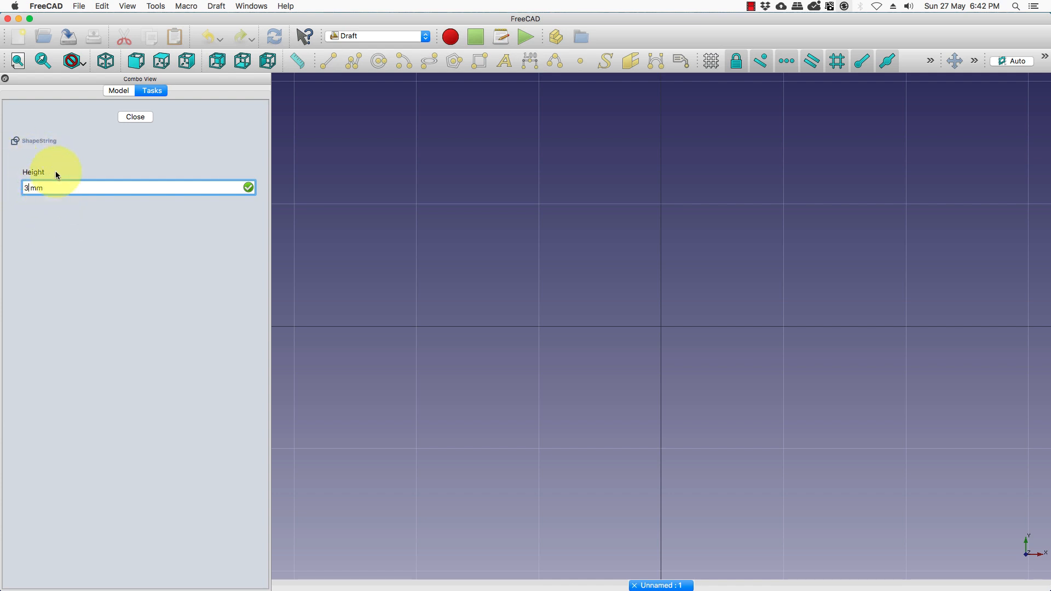
mouse_move(59, 182)
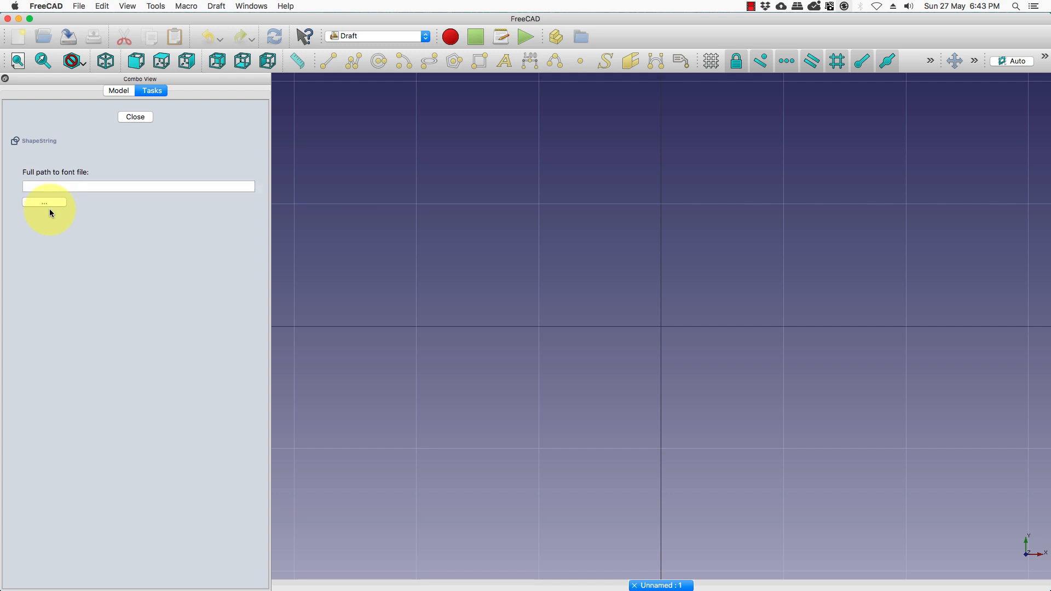
click(138, 186)
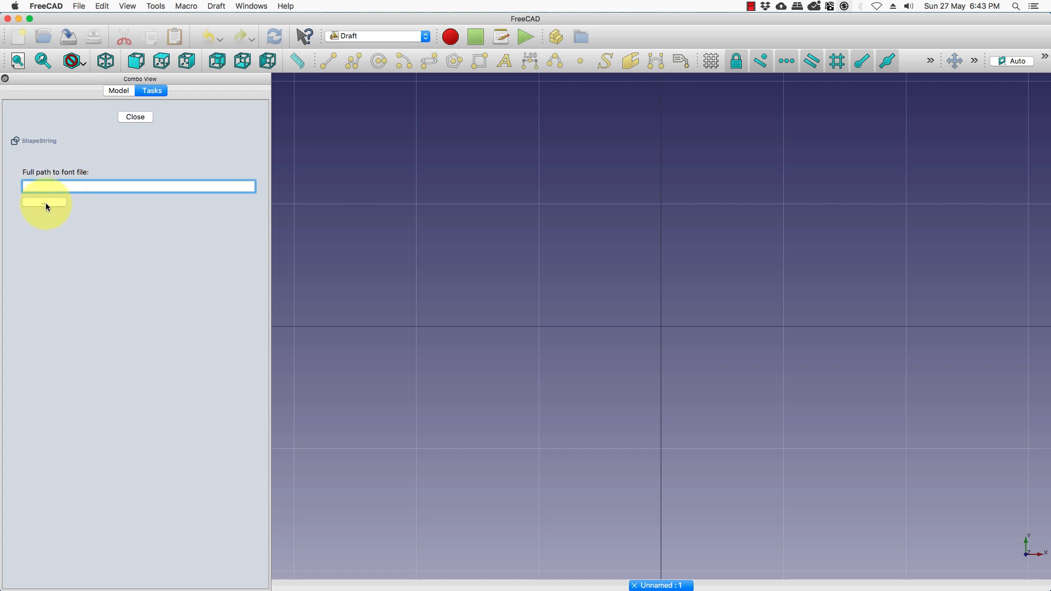
mouse_move(45, 202)
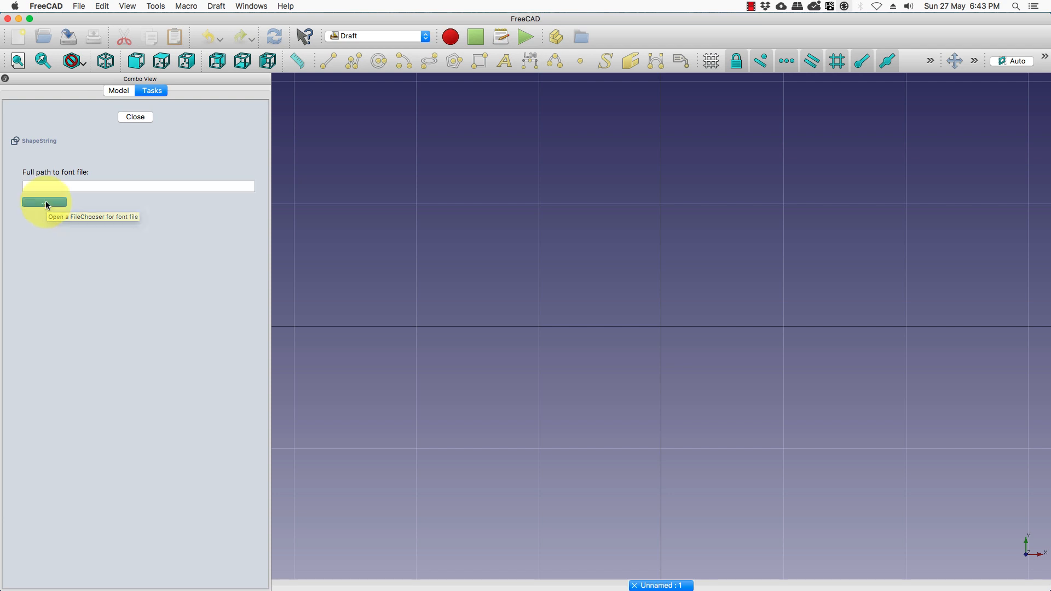
Choose Arial Black.ttf from the Fonts folder as the ShapeString font.
click(44, 202)
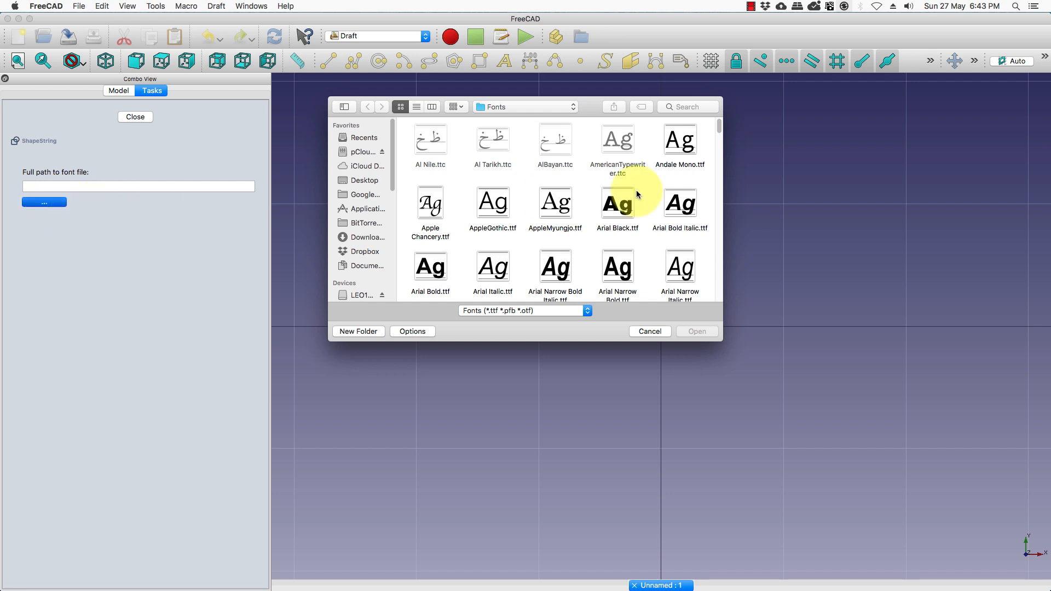
click(617, 203)
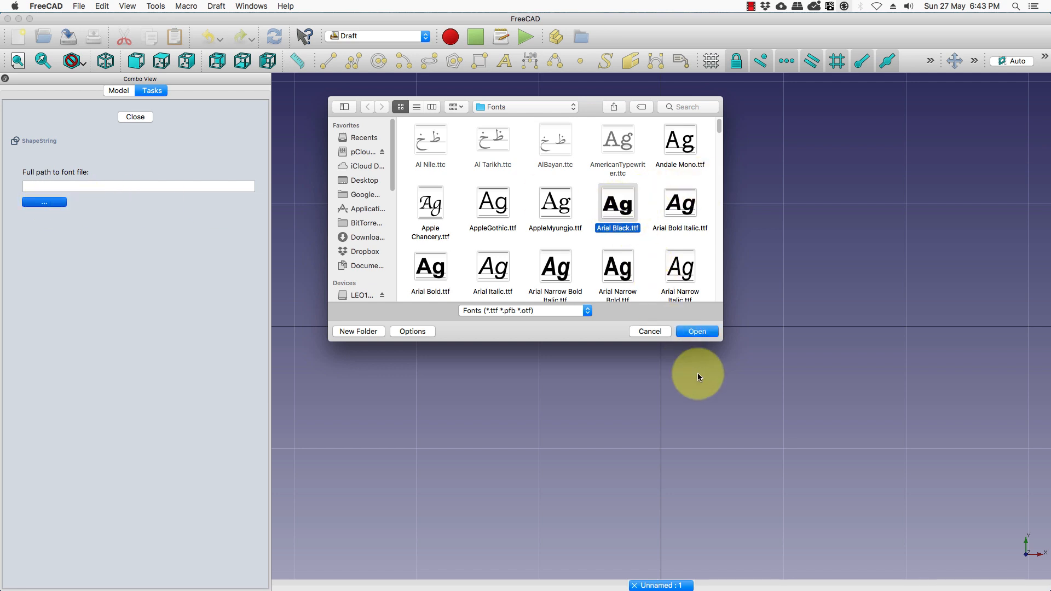
click(697, 331)
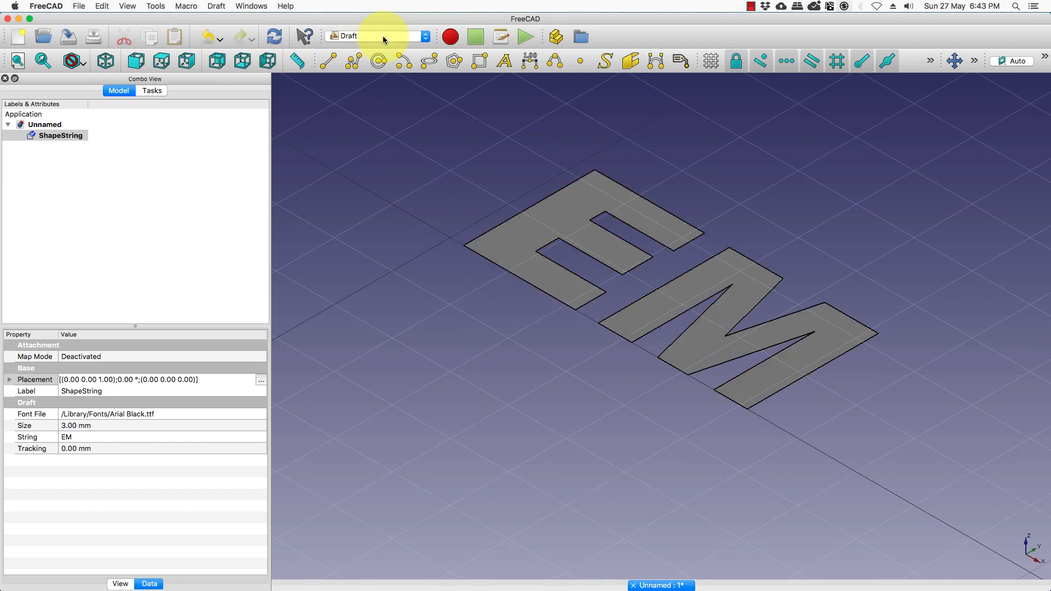
In the Part workbench, extrude the EM ShapeString 2 mm as a solid.
click(378, 36)
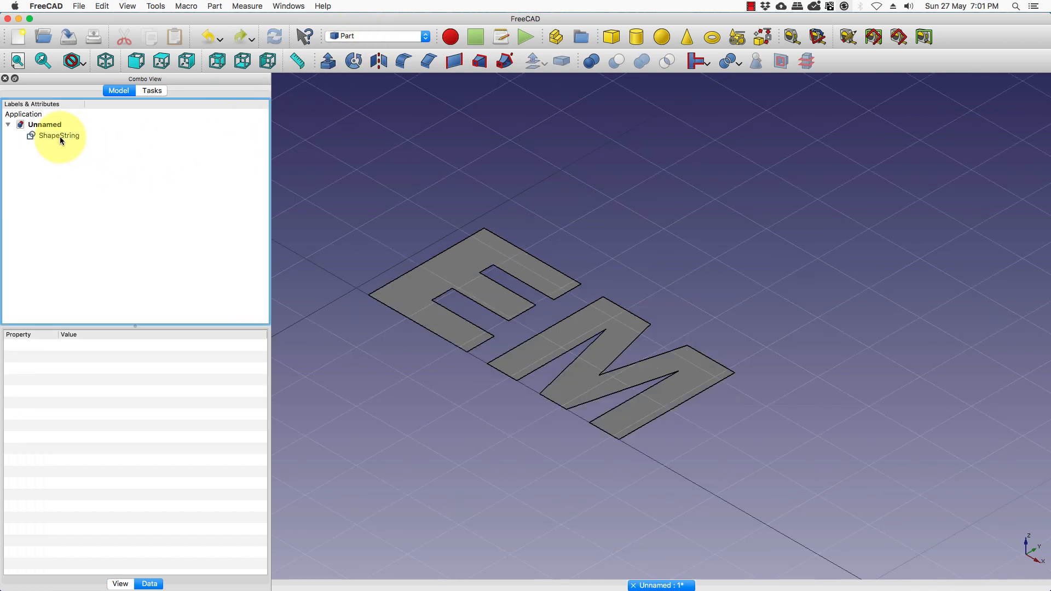
click(57, 136)
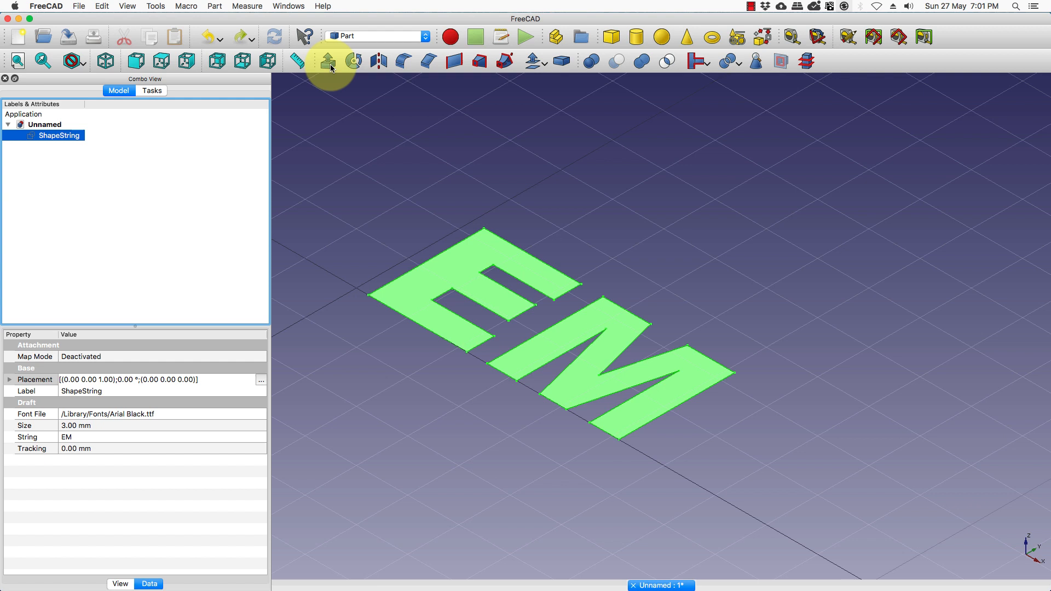
click(325, 60)
text(2)
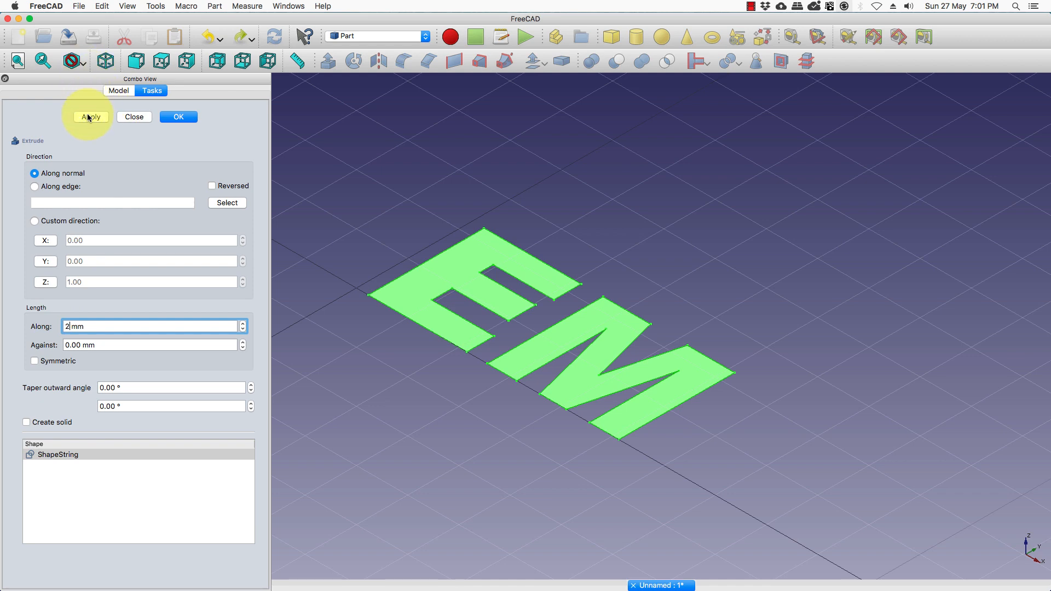
click(178, 116)
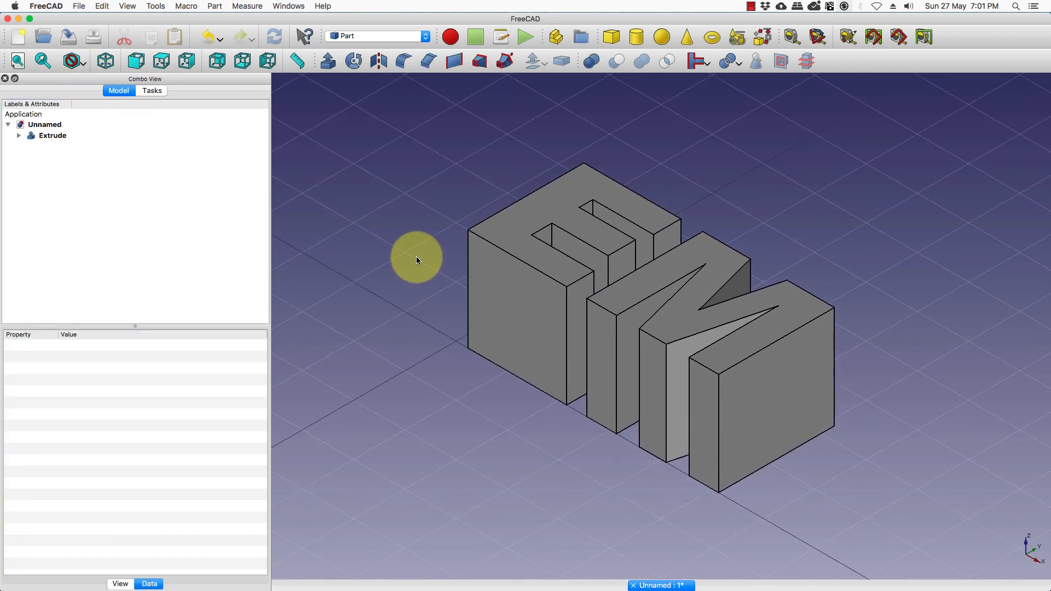
mouse_move(930, 284)
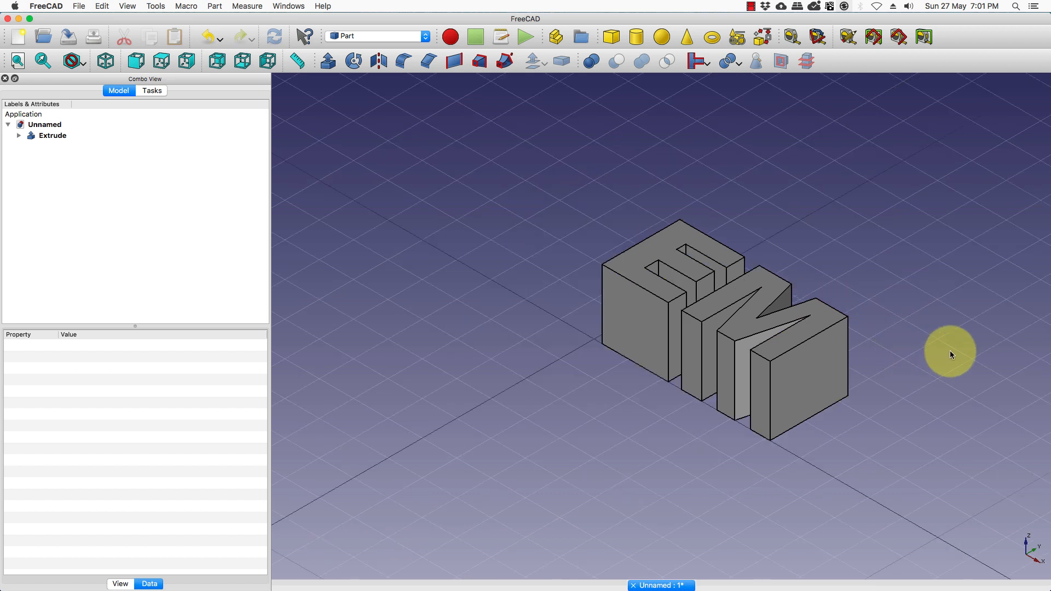
mouse_move(410, 56)
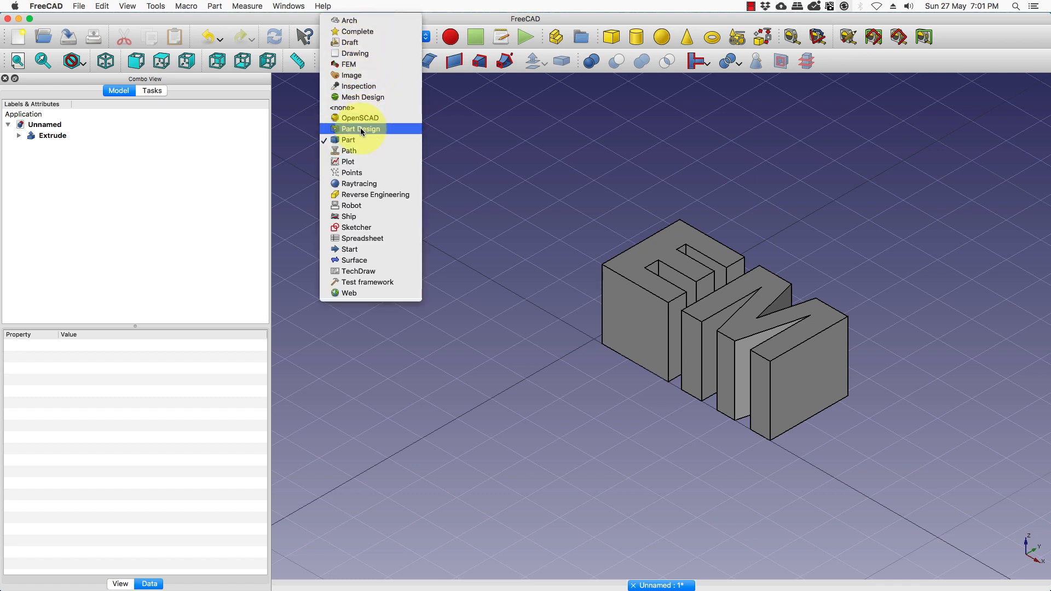
In Part Design, draw a rectangle around the EM letters in a new sketch and close it.
click(360, 129)
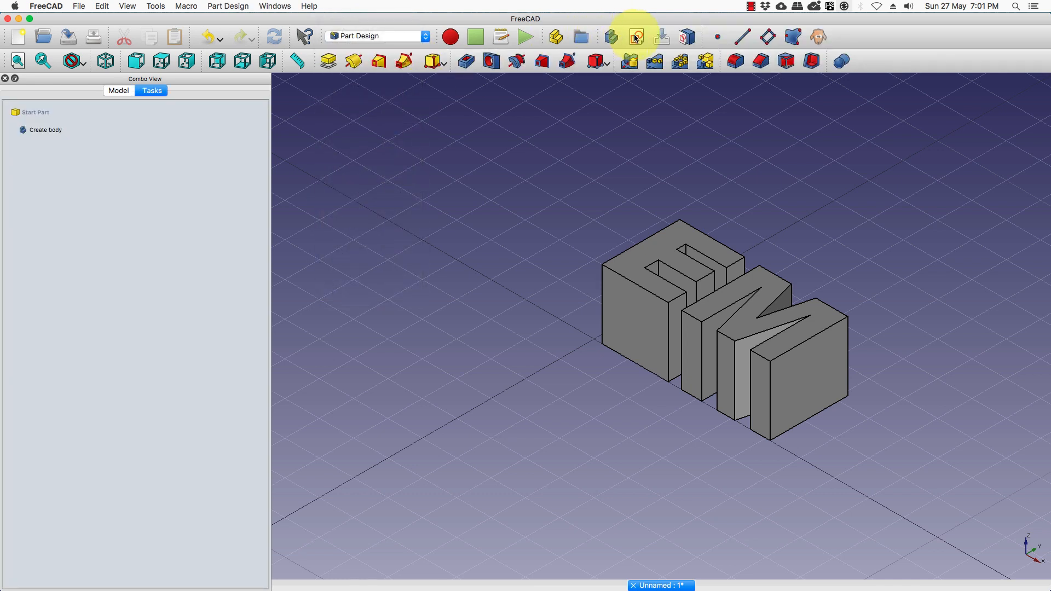
click(634, 36)
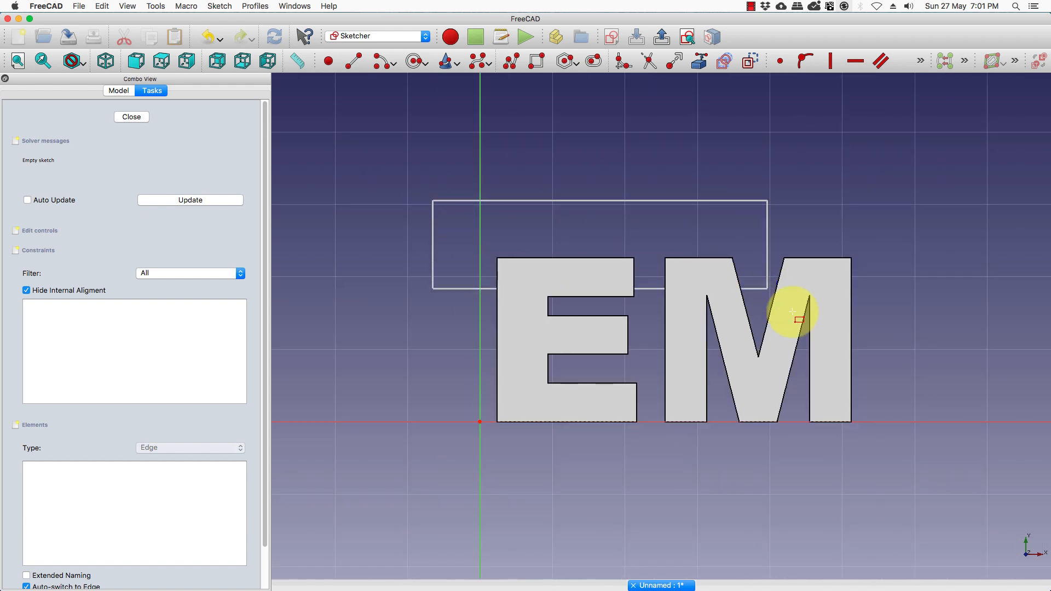
drag(795, 316, 903, 471)
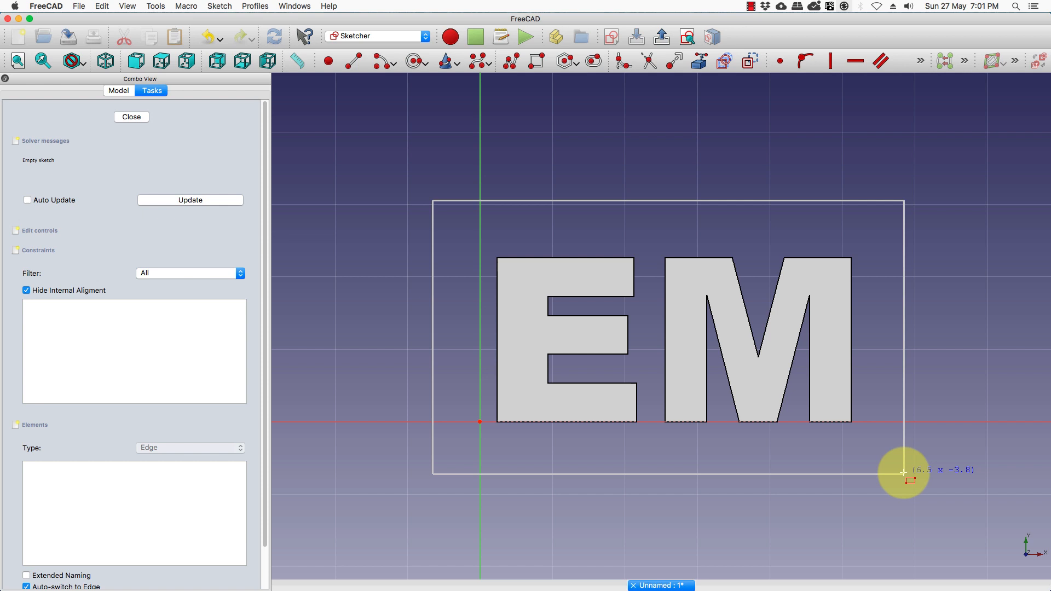
click(903, 474)
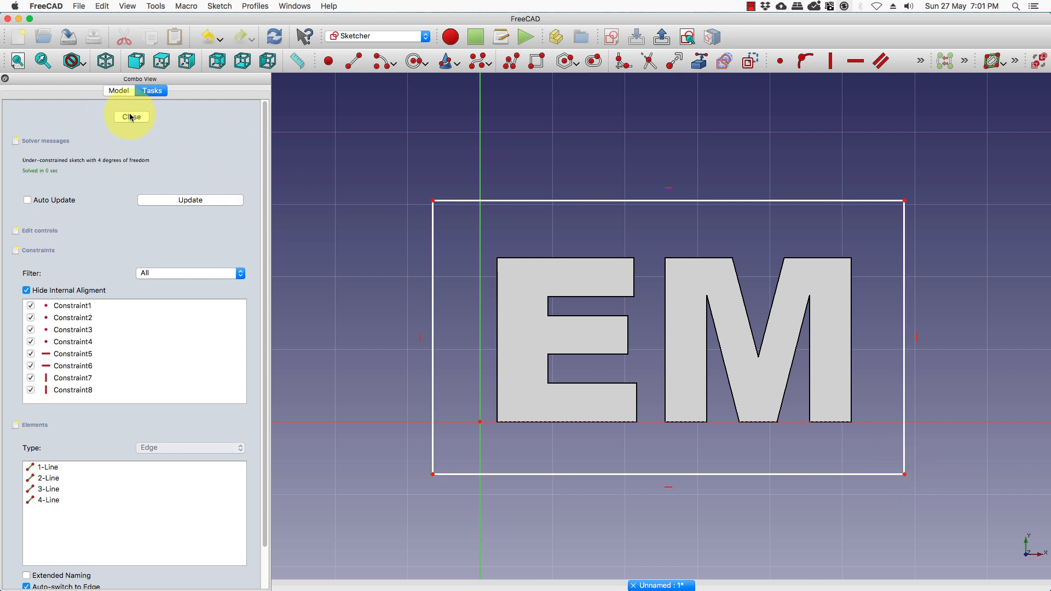
click(131, 116)
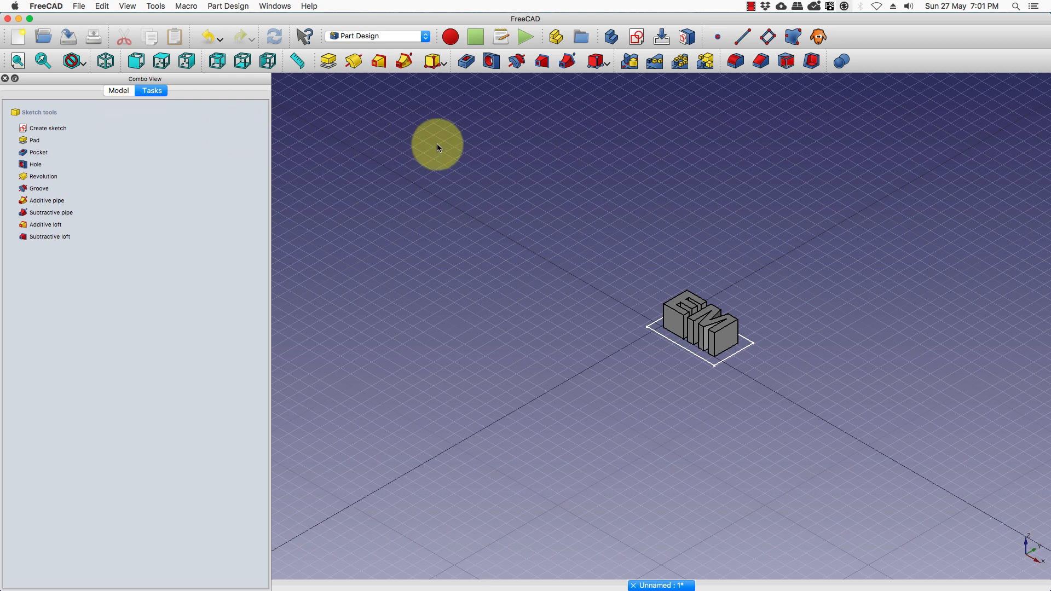
mouse_move(333, 63)
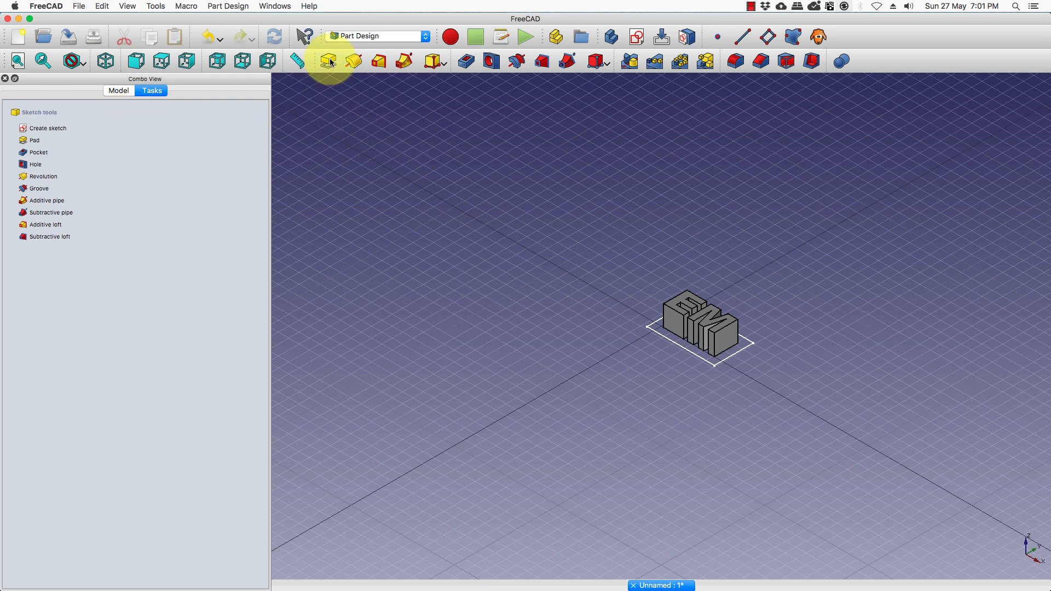
mouse_move(329, 63)
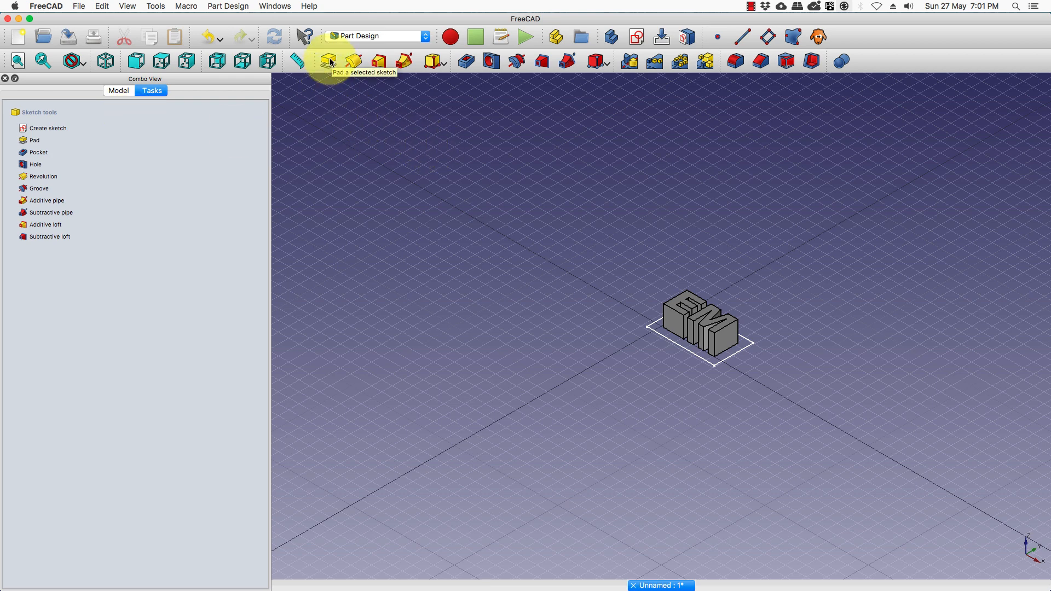
Pad the rectangle sketch with the default 2 mm length.
click(325, 60)
text(2)
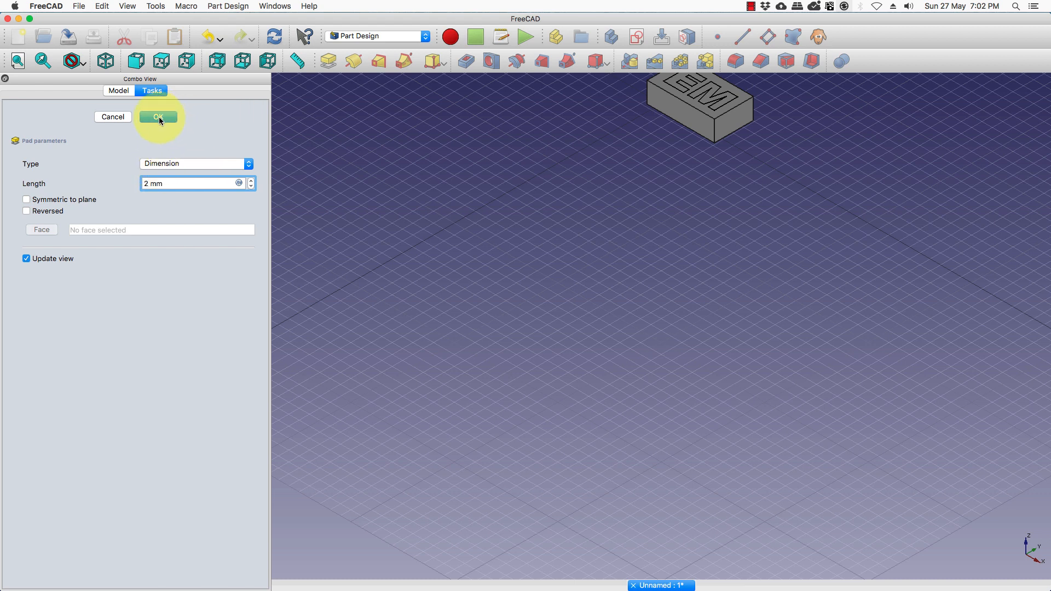
click(157, 116)
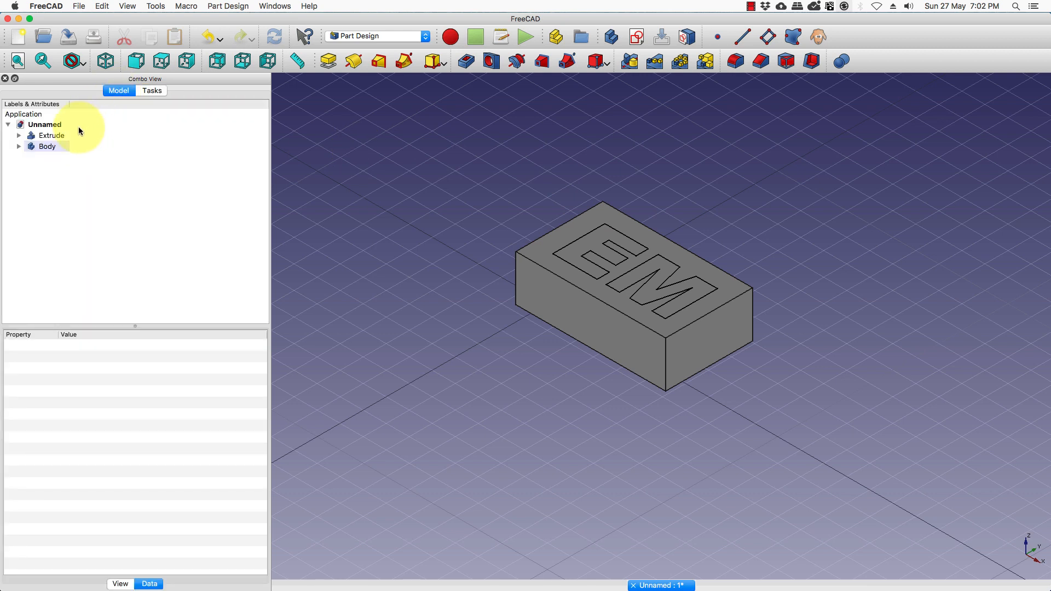
Set the Extrude object's placement Translation Z to 1 mm.
click(19, 135)
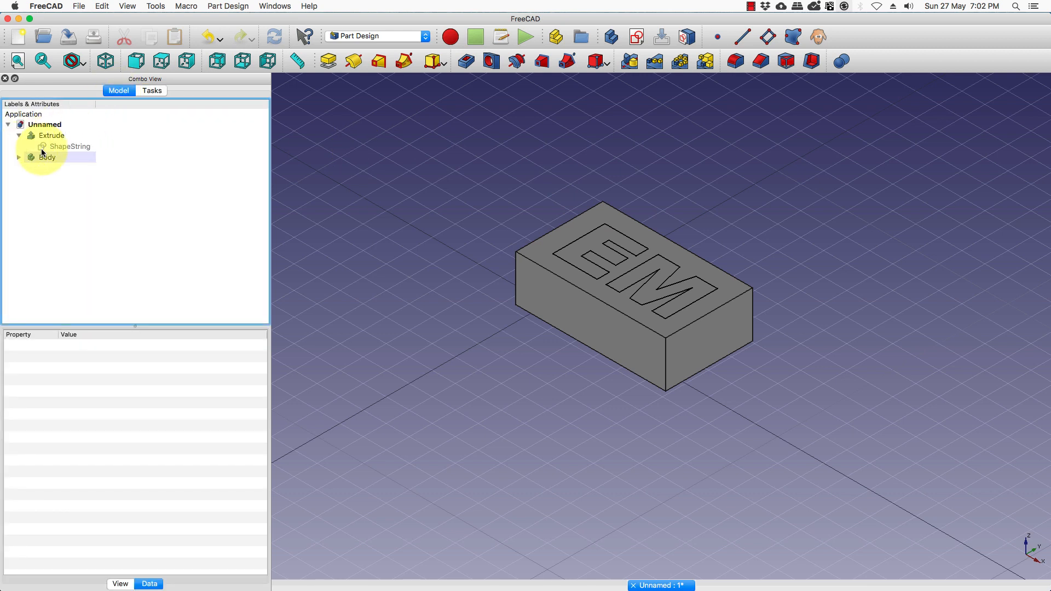
click(18, 159)
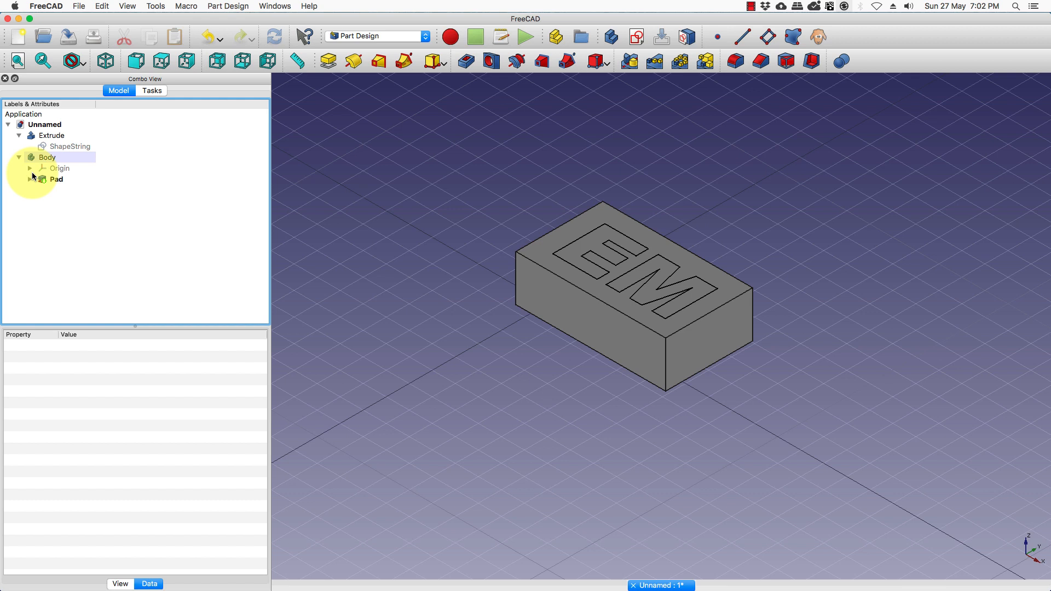
click(34, 179)
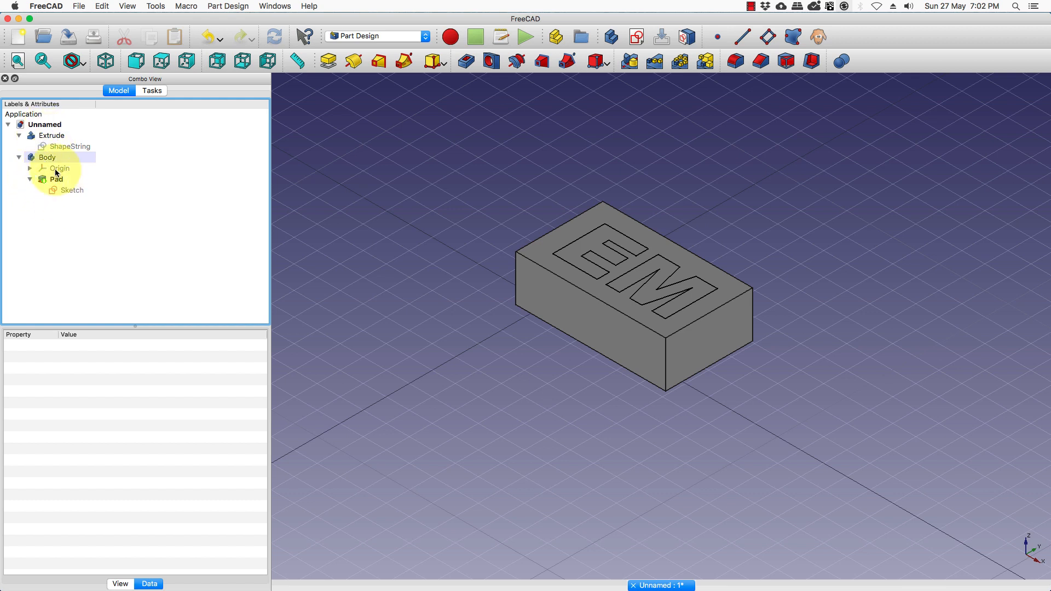
click(51, 135)
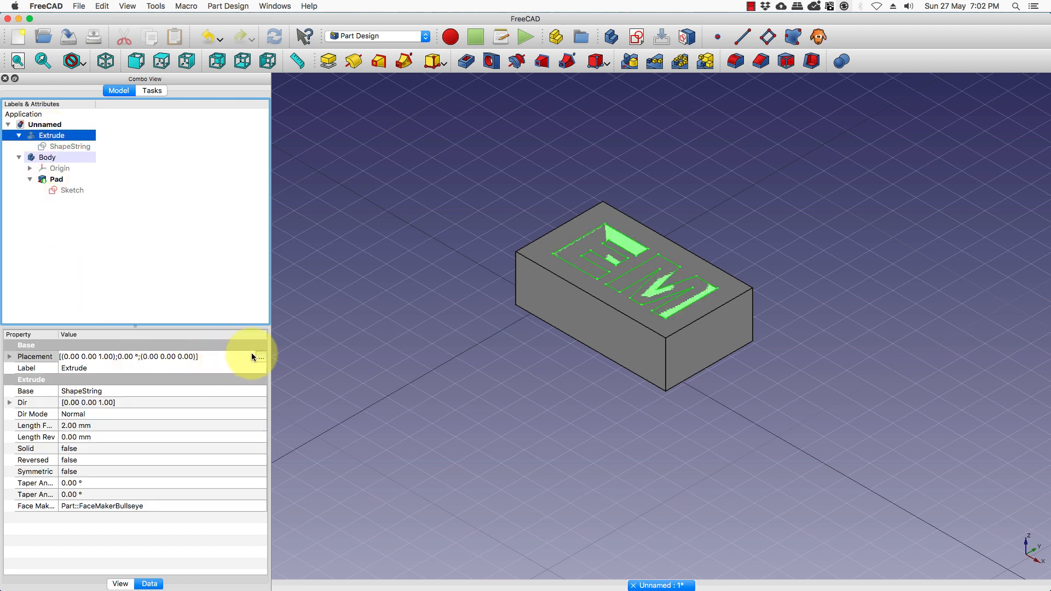
click(260, 357)
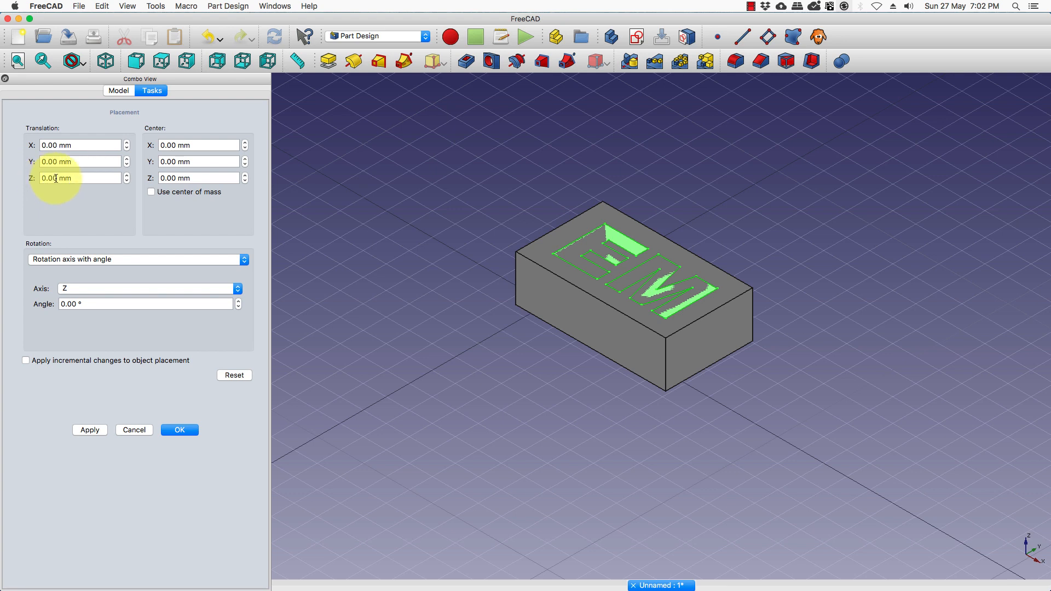
click(66, 178)
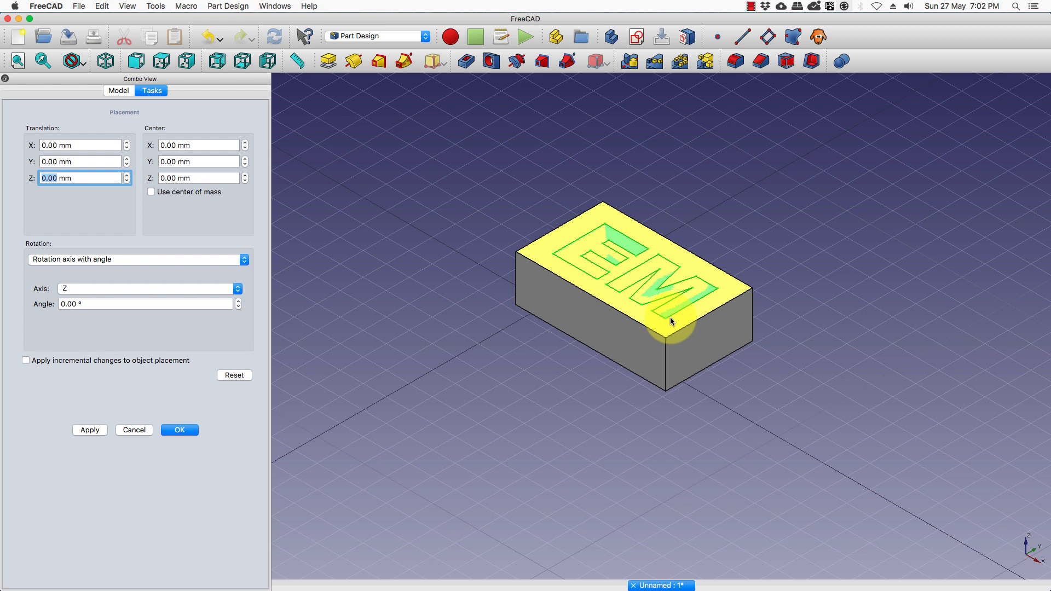
mouse_move(550, 277)
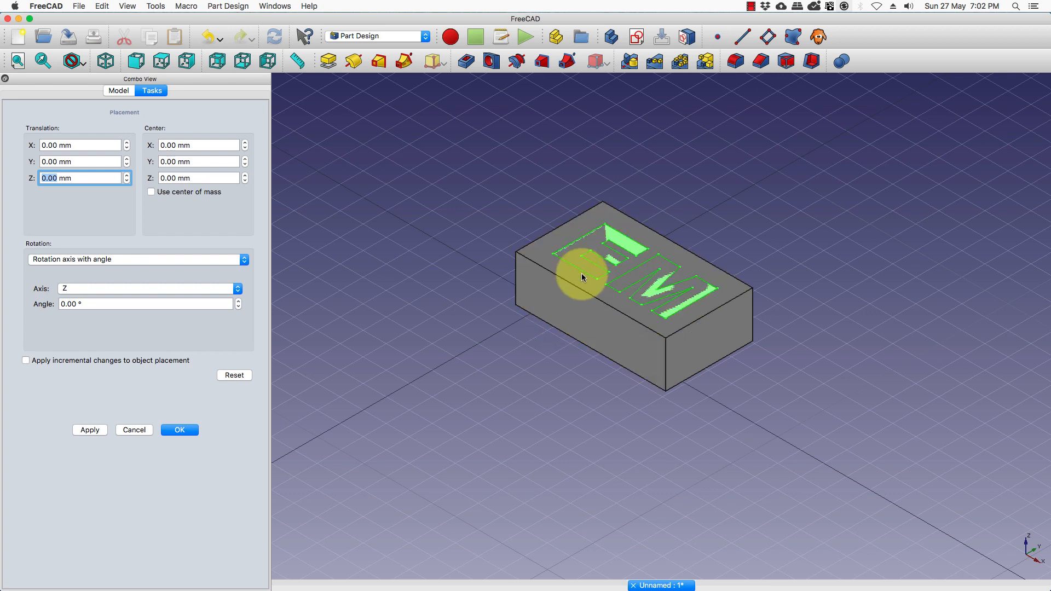
mouse_move(587, 269)
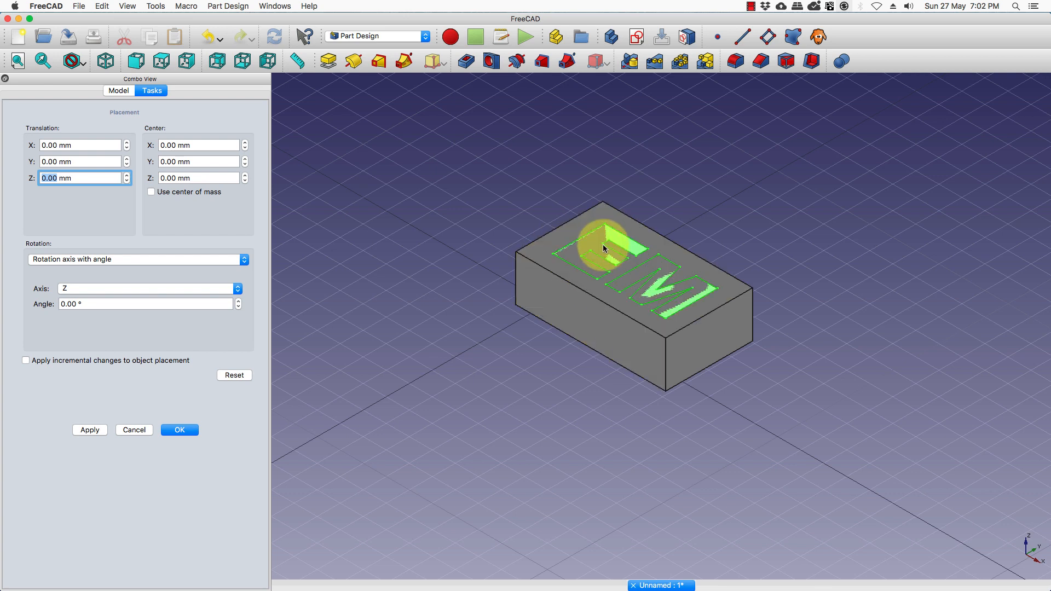
text(1 mm)
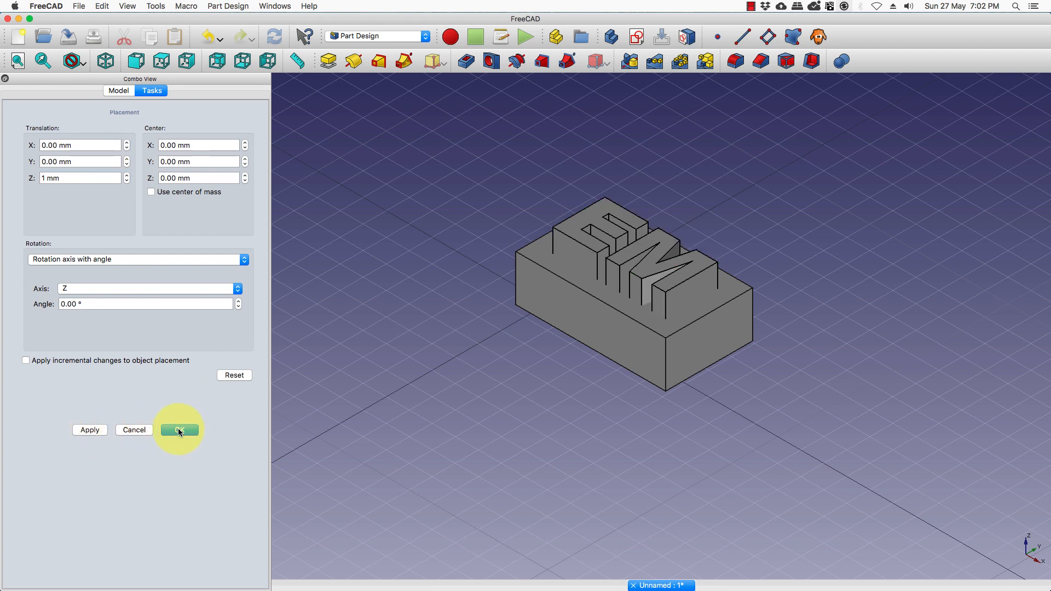
click(179, 430)
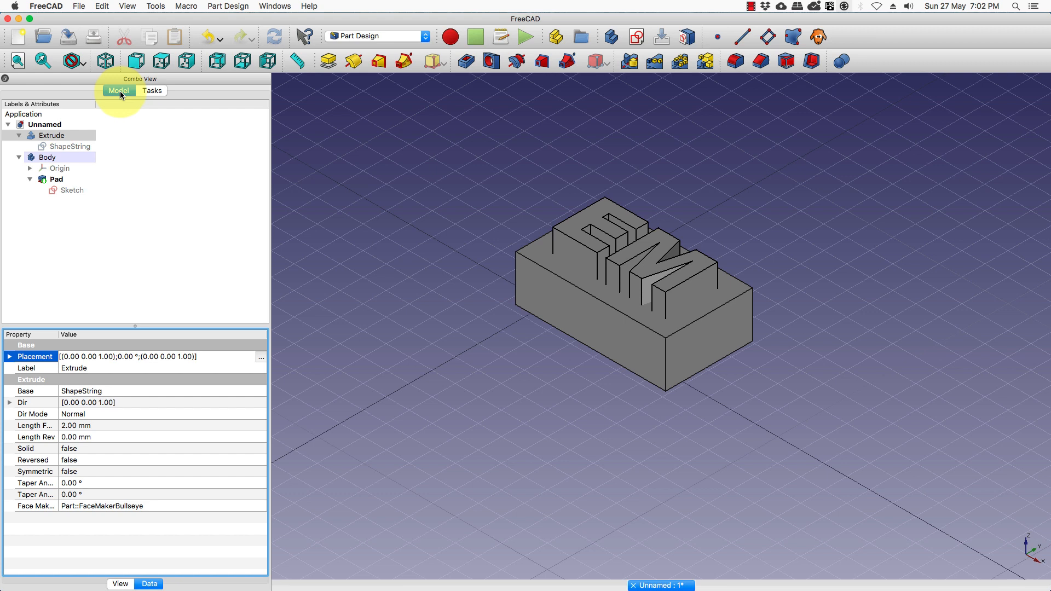
click(47, 158)
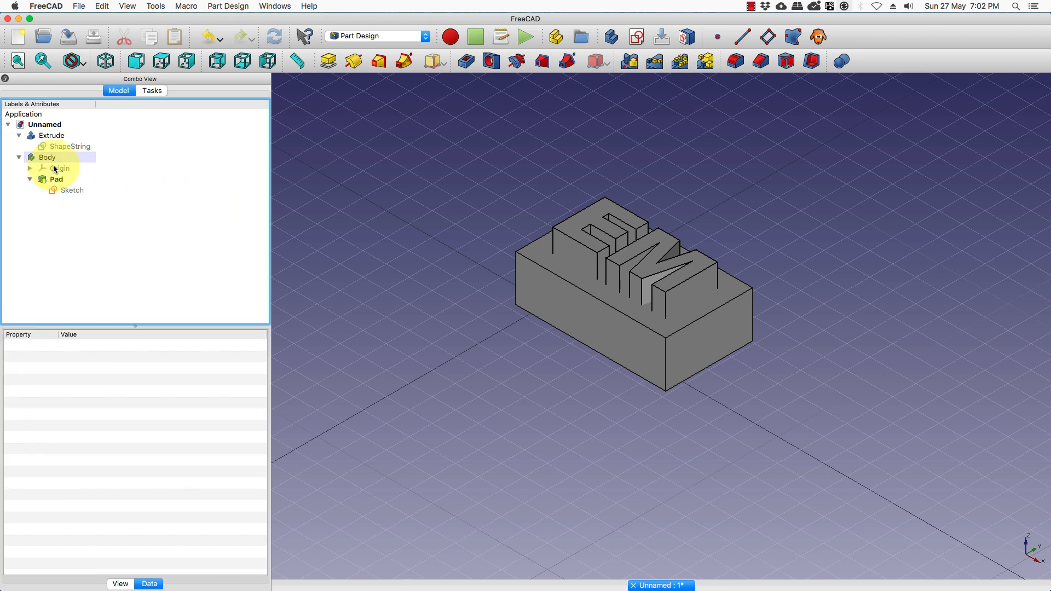
click(49, 136)
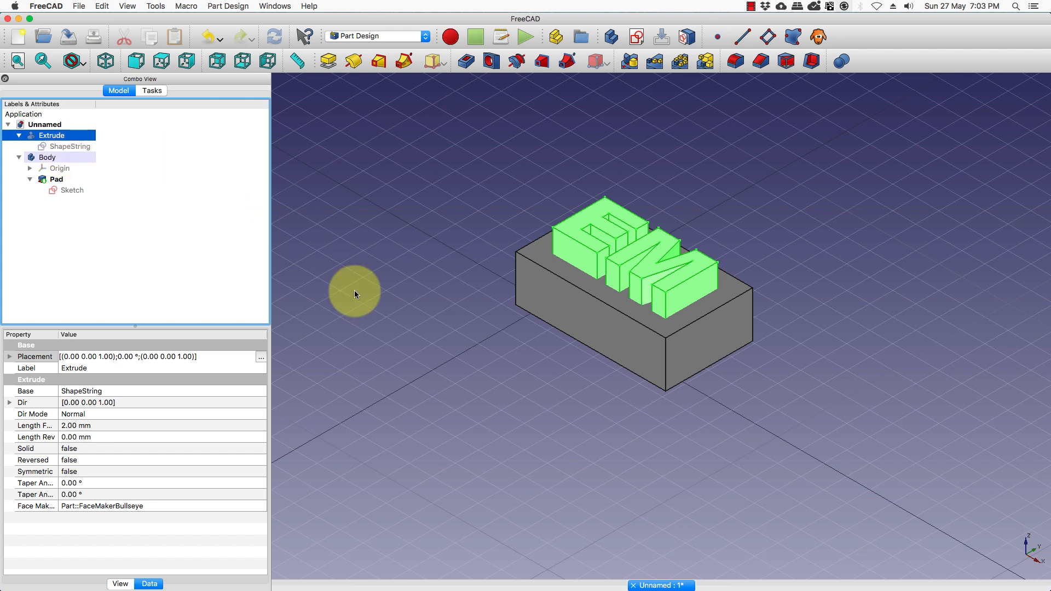
mouse_move(577, 276)
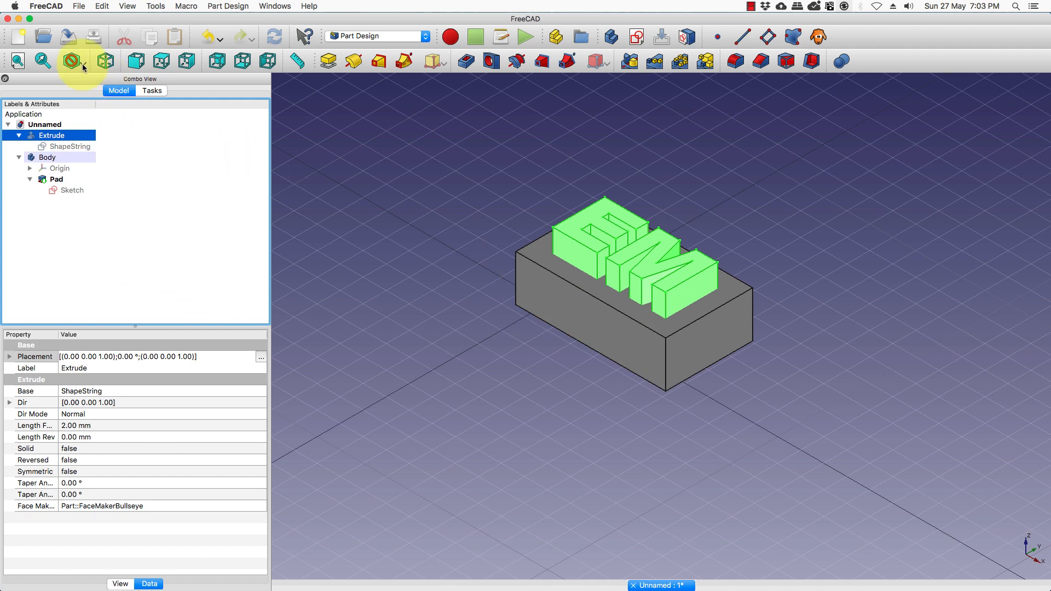
Switch to Wireframe draw style and orbit to check the EM letters against the base.
click(72, 60)
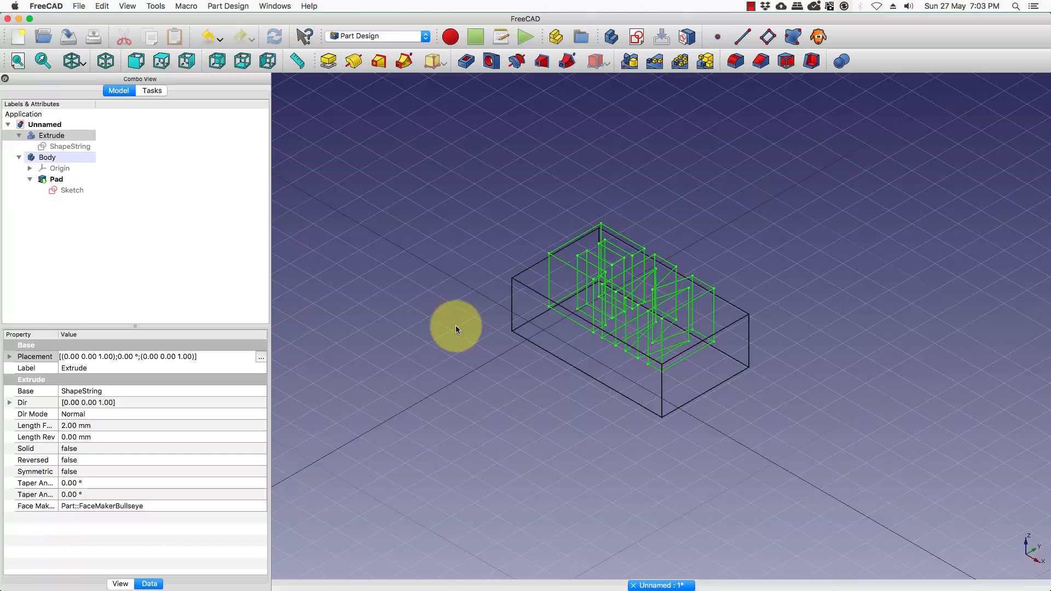
drag(456, 329, 593, 287)
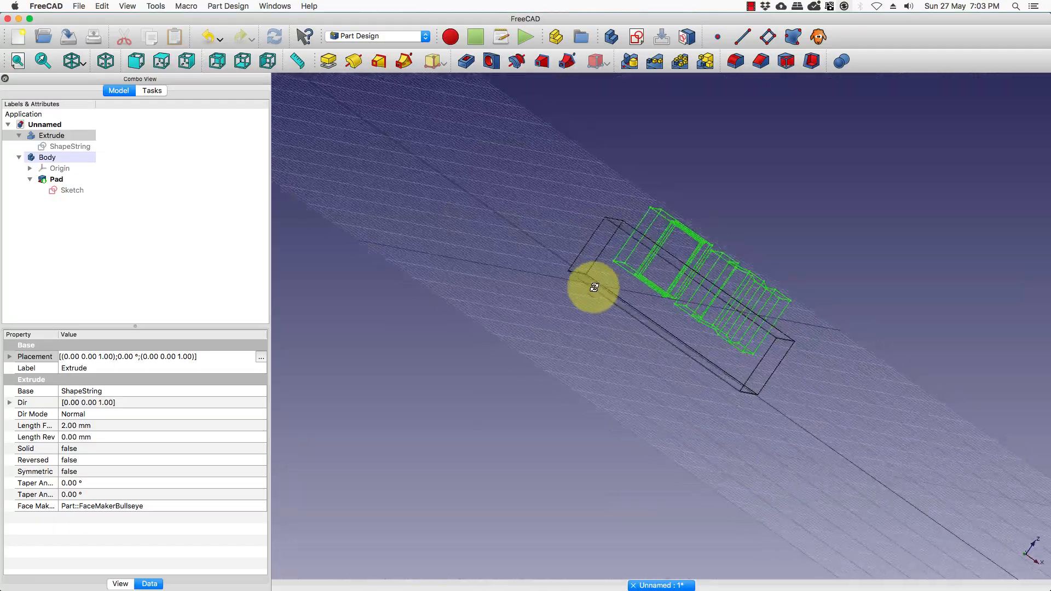
drag(594, 287, 513, 285)
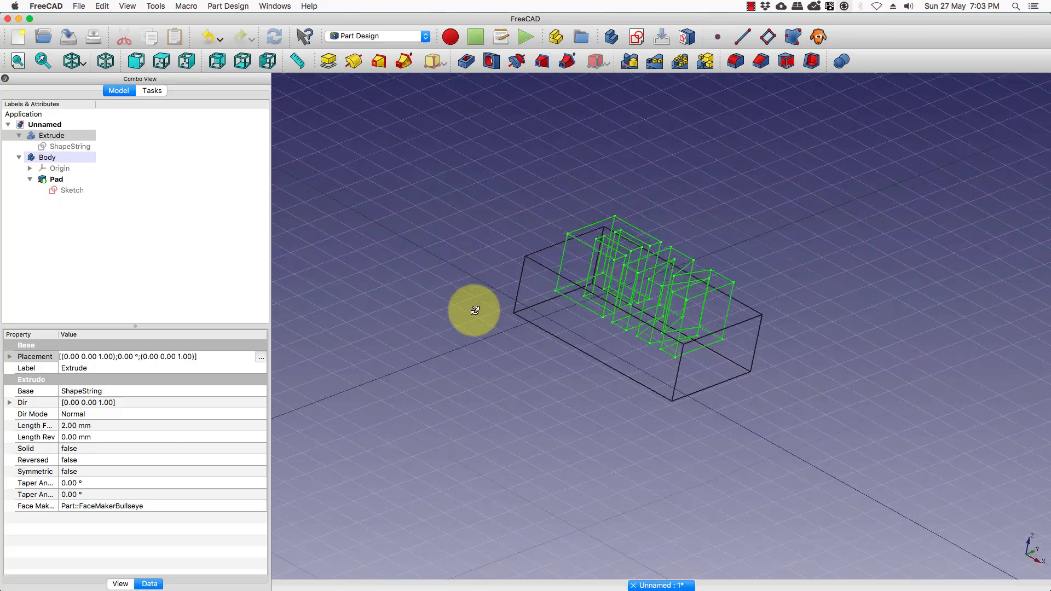
drag(474, 310, 548, 274)
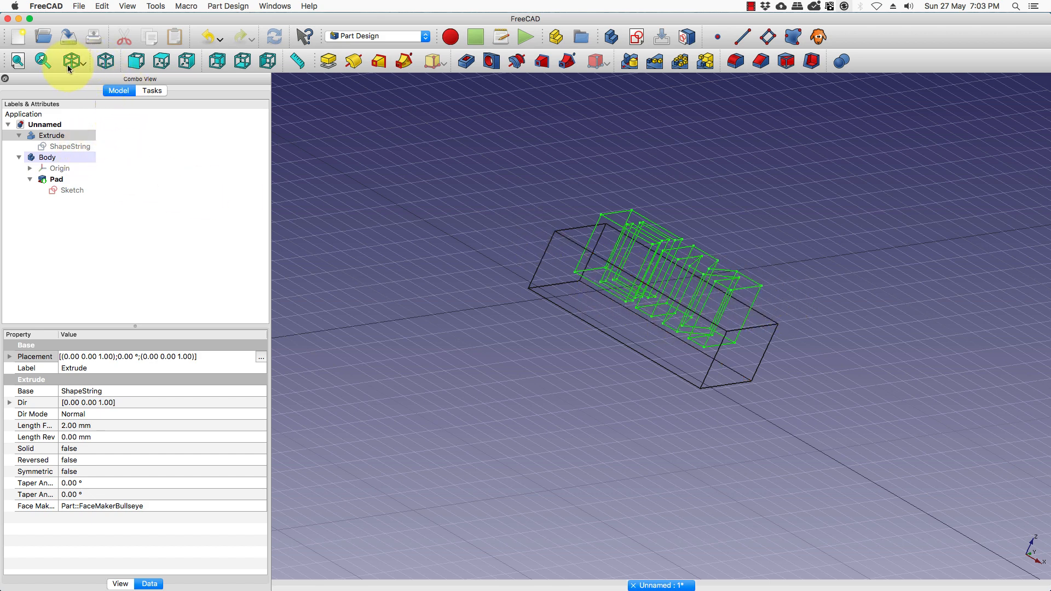
click(70, 61)
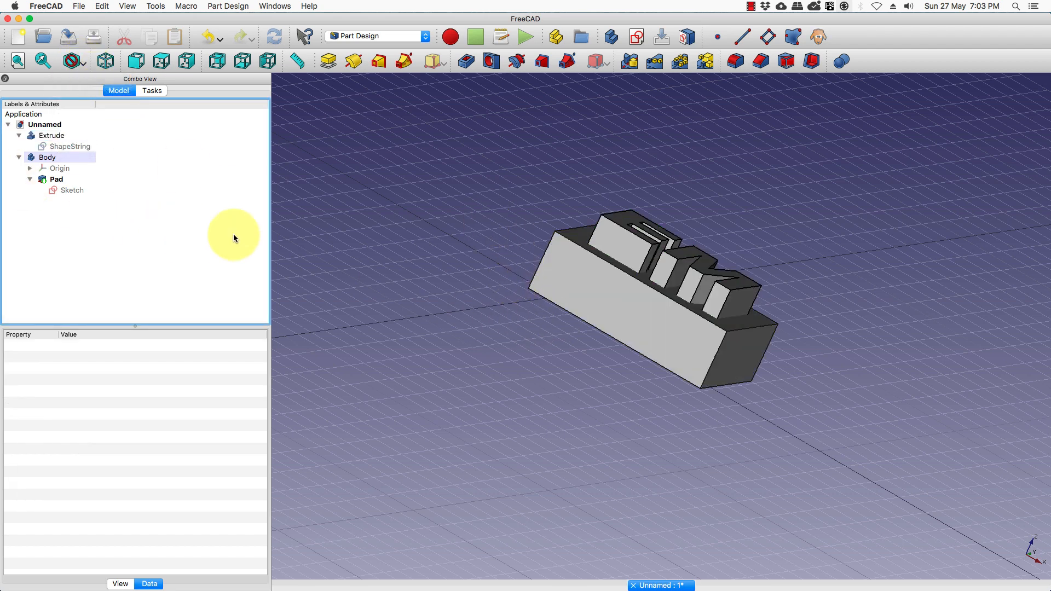
mouse_move(443, 279)
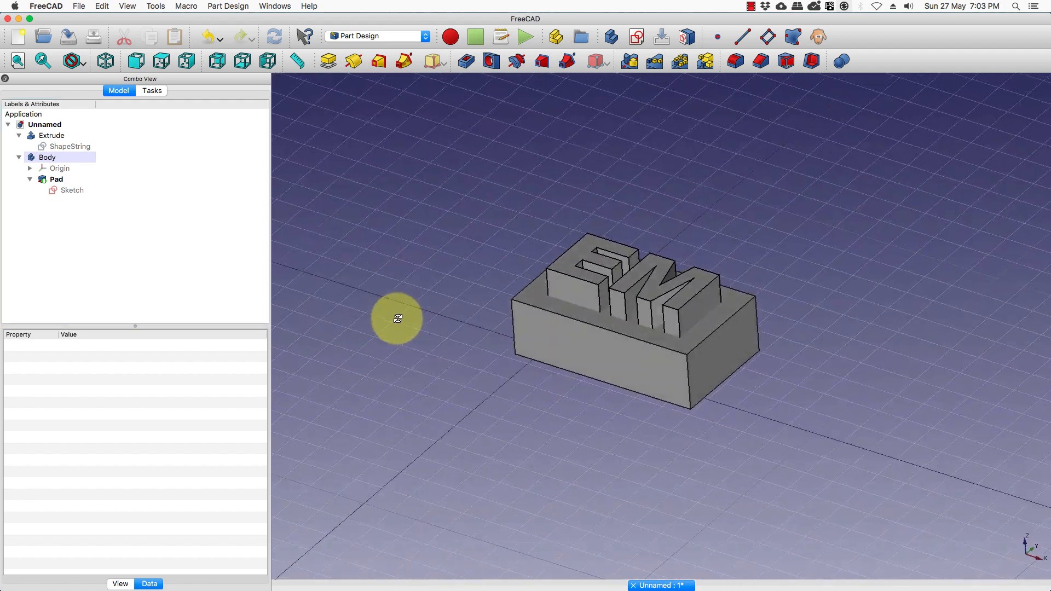
drag(397, 318, 874, 210)
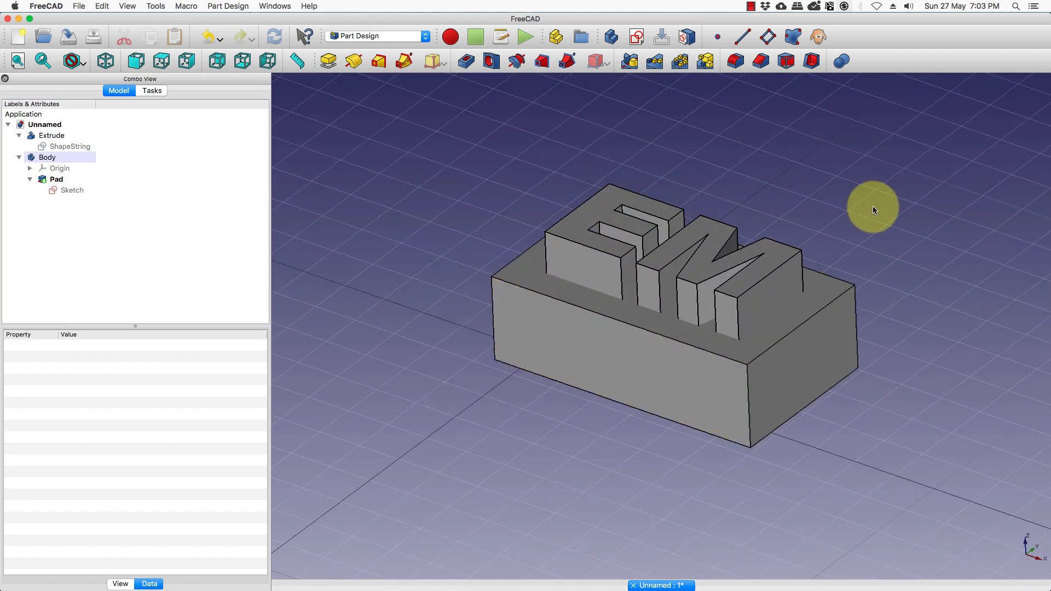
drag(871, 210, 890, 218)
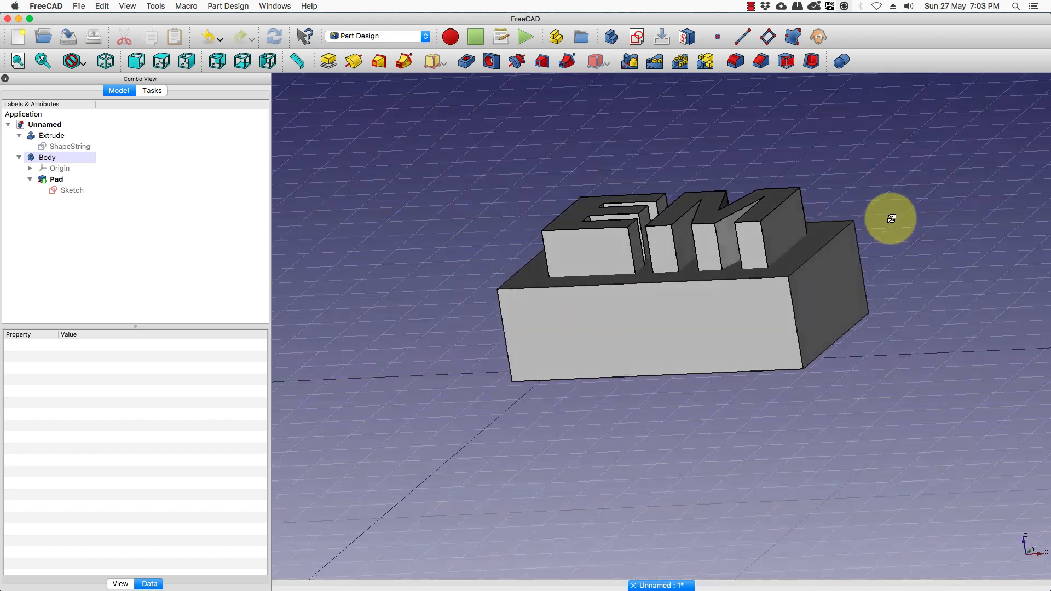
drag(890, 219, 885, 259)
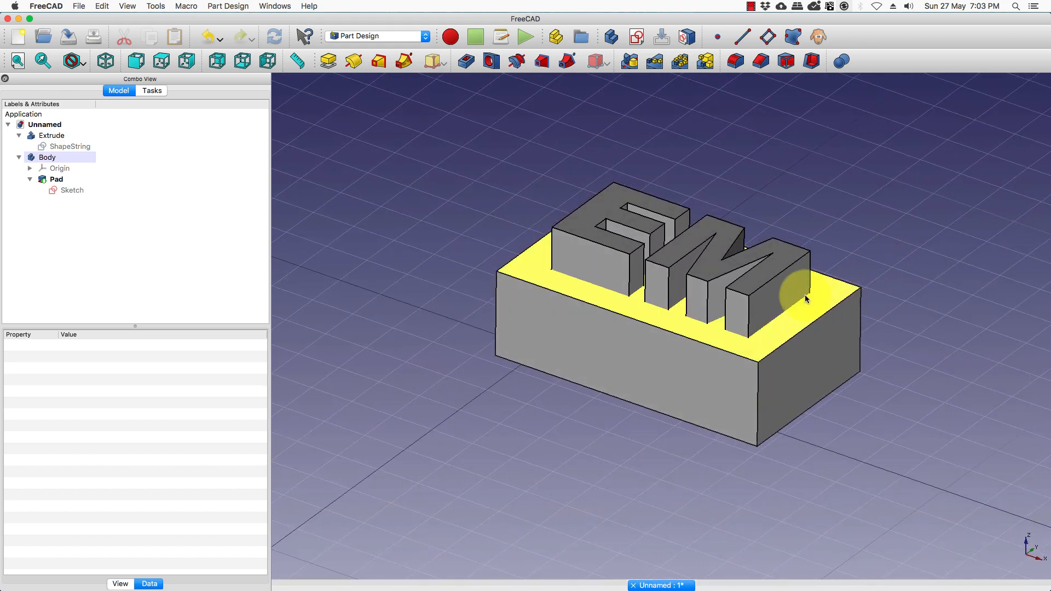
click(897, 247)
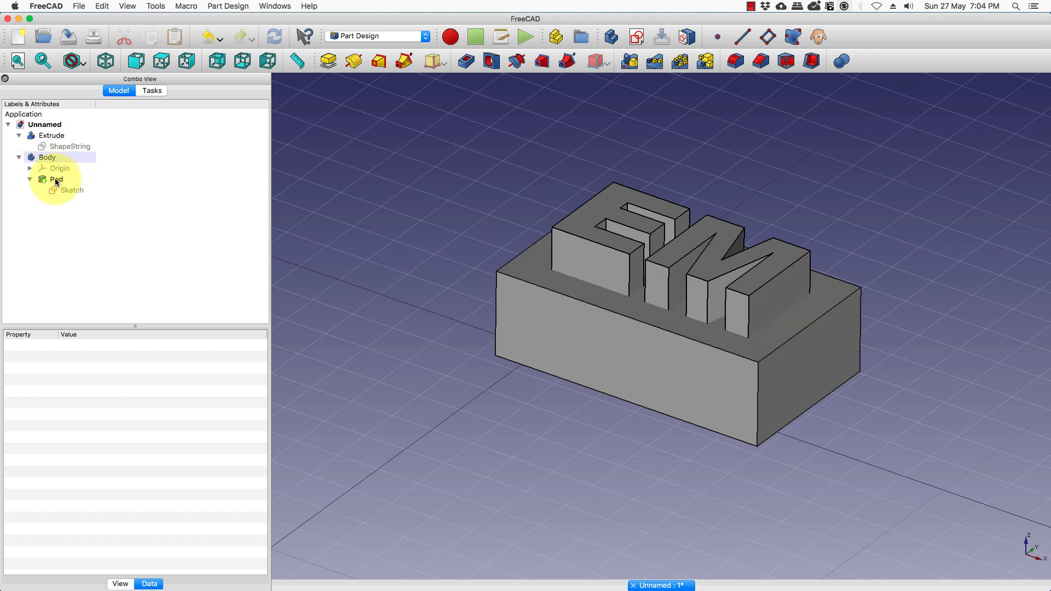
click(51, 135)
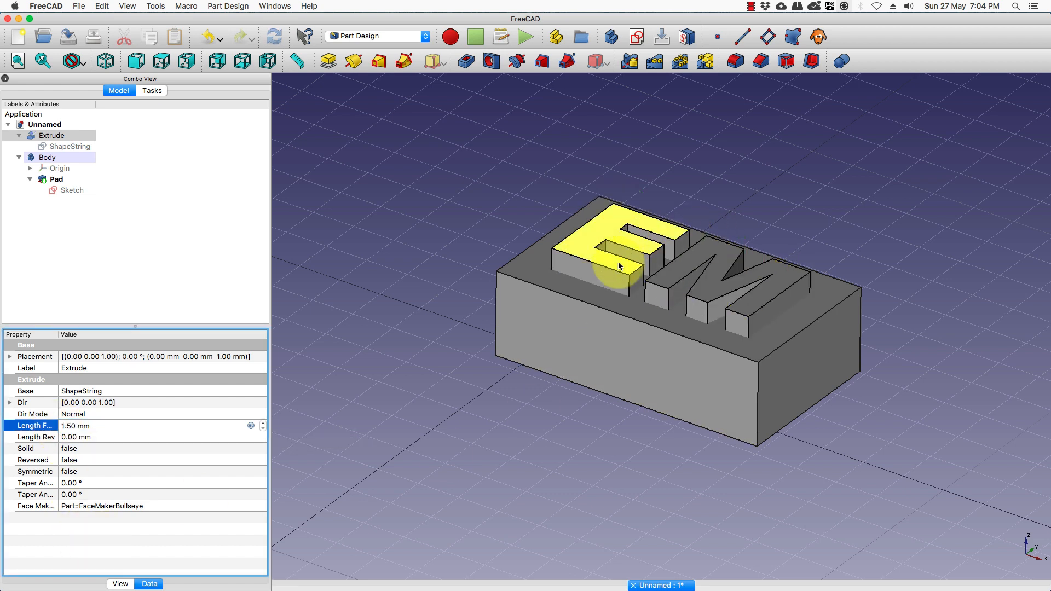
click(81, 553)
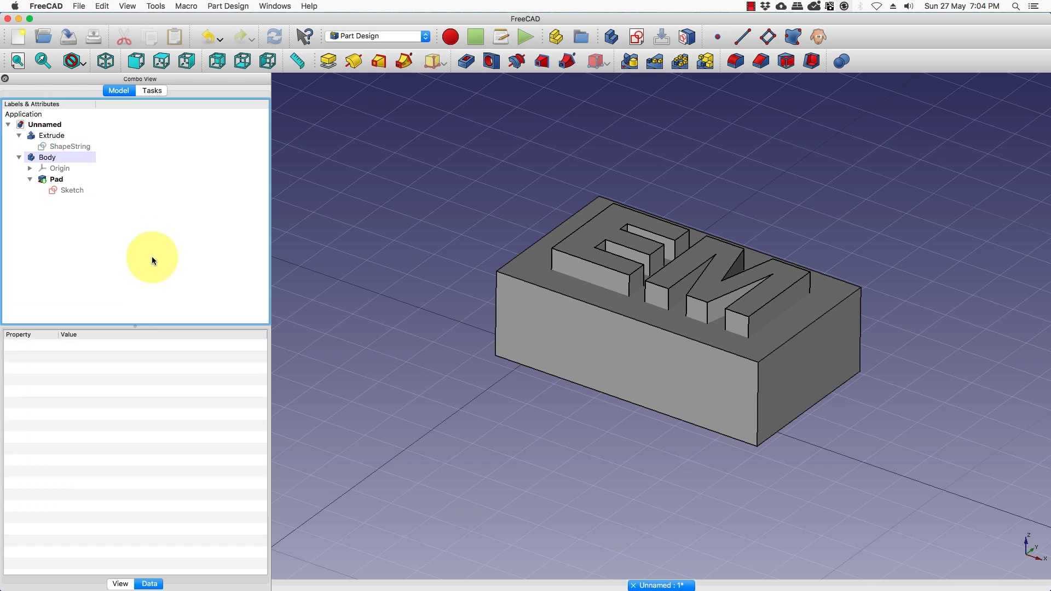
click(46, 157)
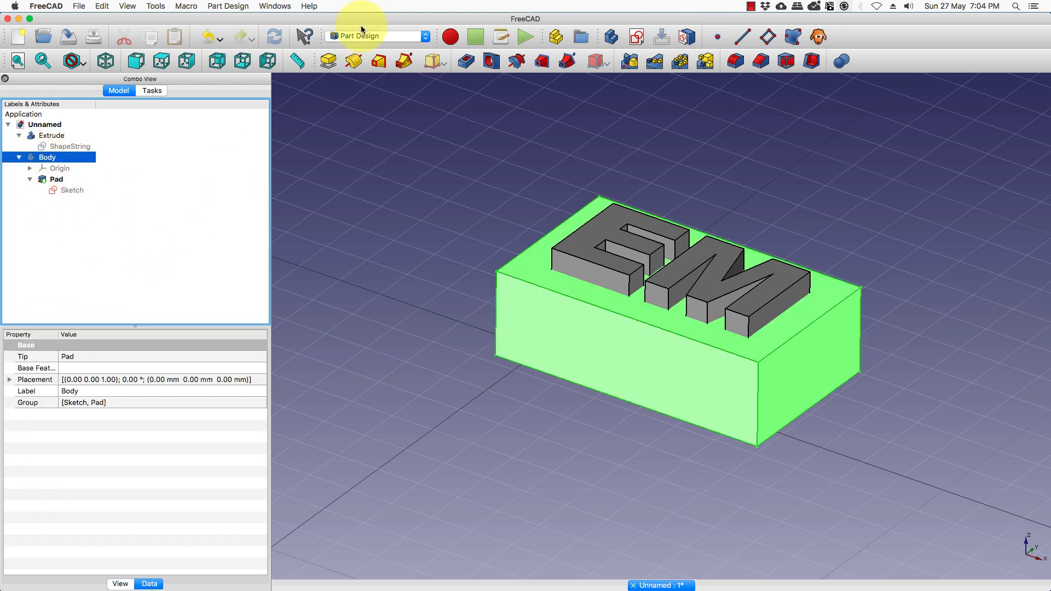
Activate the Part workbench and select both Body and Extrude in the tree.
click(378, 36)
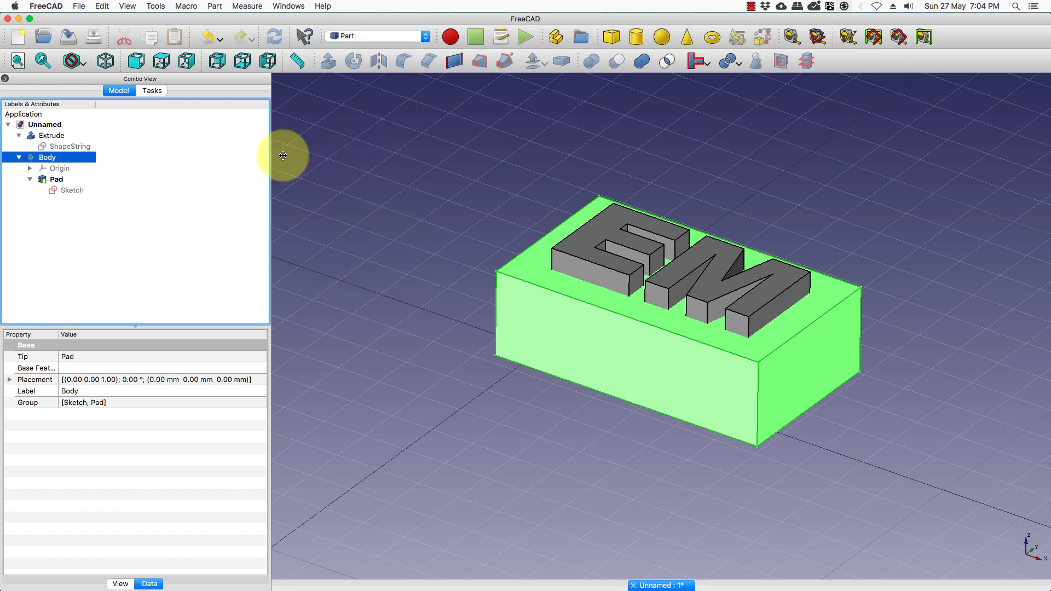
mouse_move(652, 71)
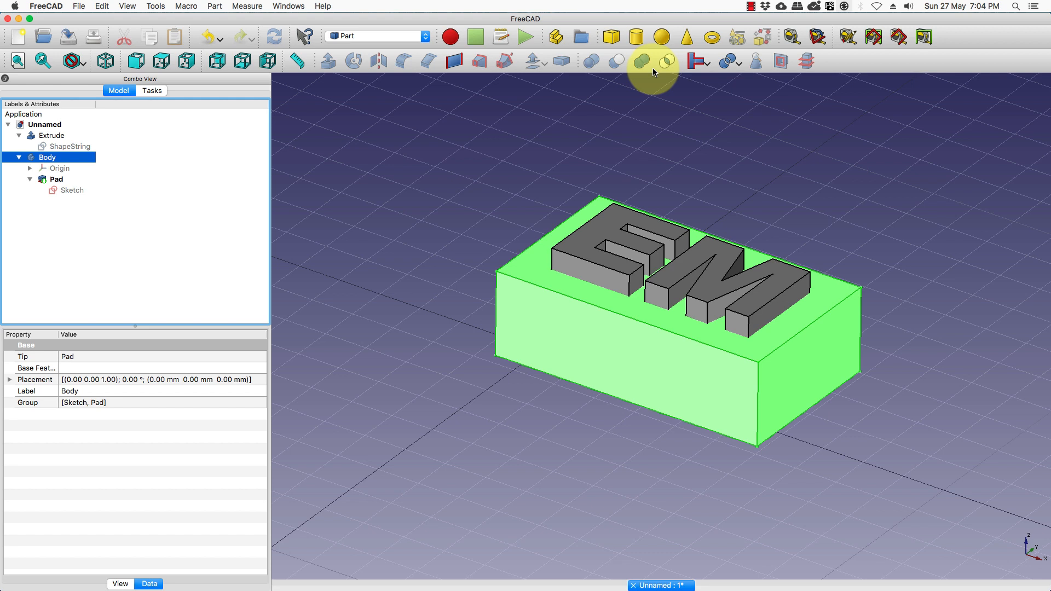
mouse_move(619, 66)
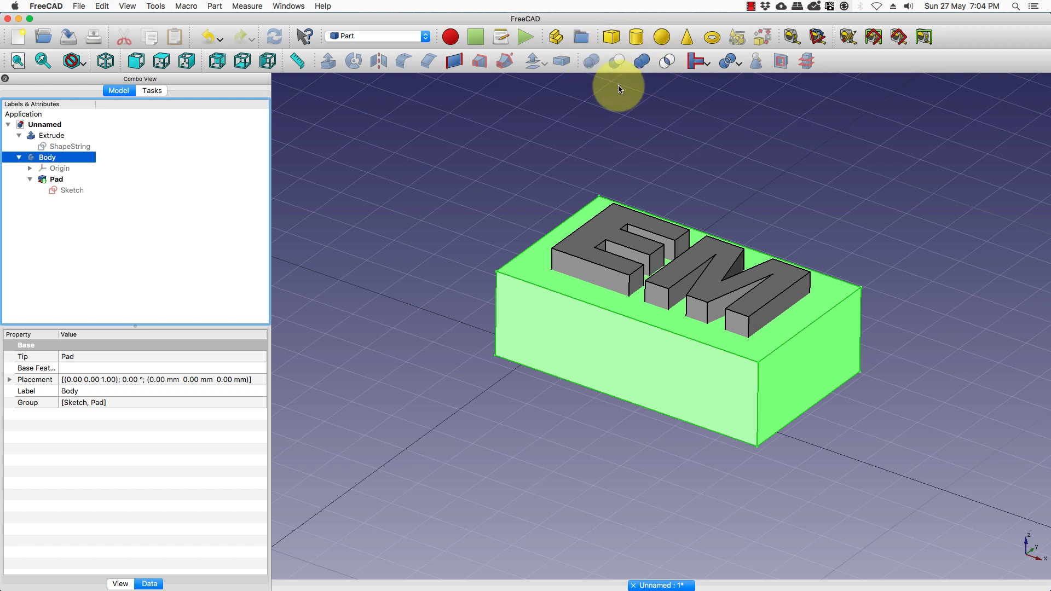
mouse_move(196, 221)
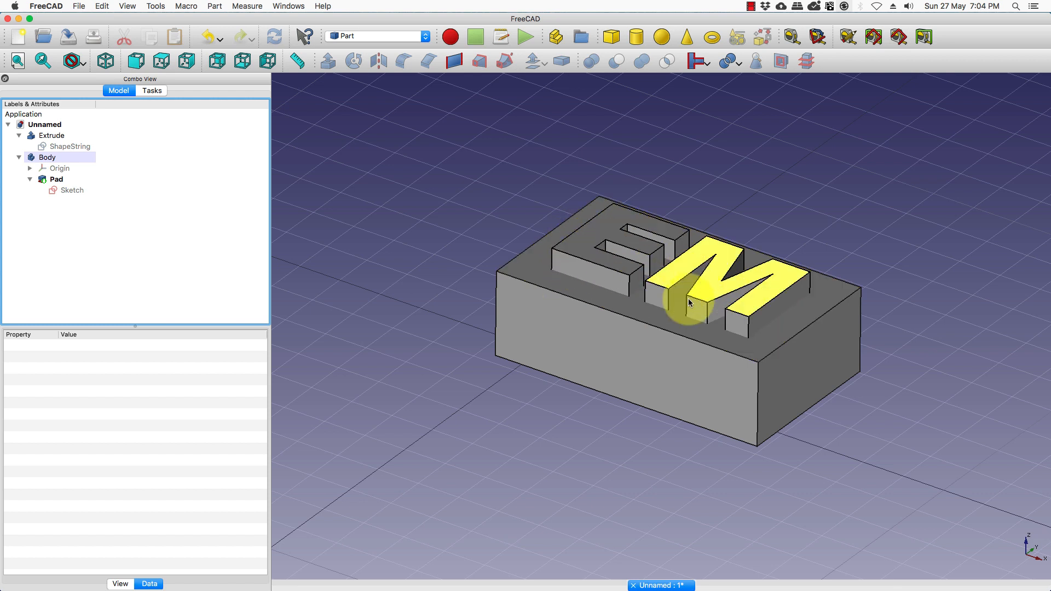
click(647, 338)
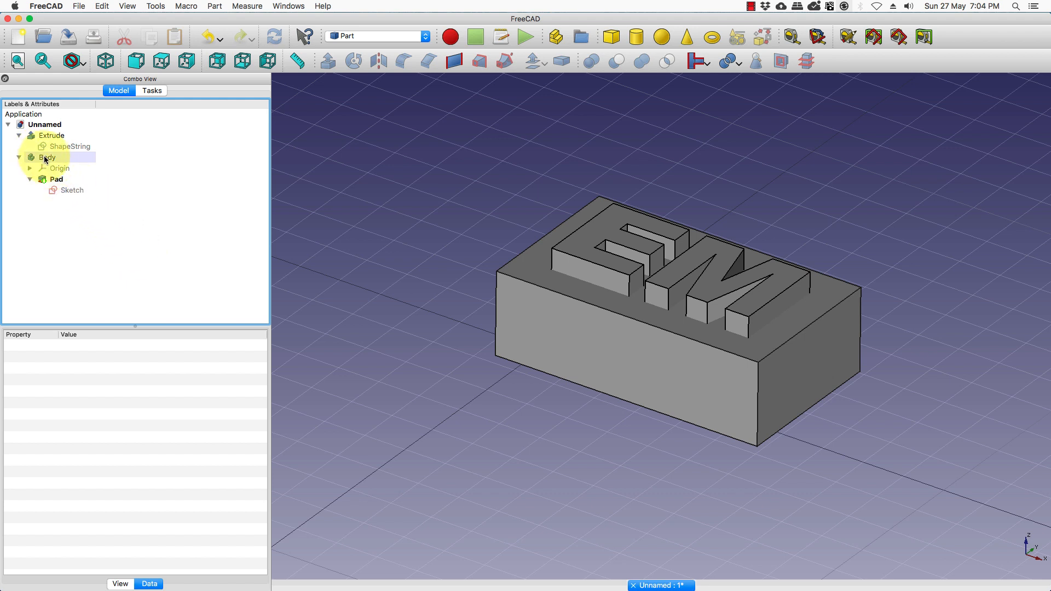
click(46, 157)
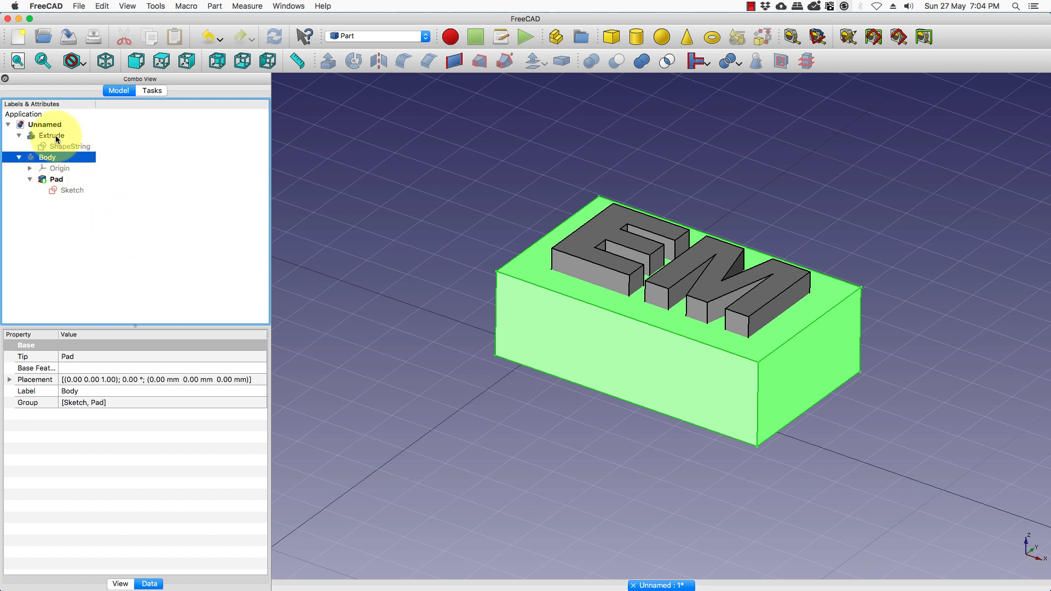
click(51, 135)
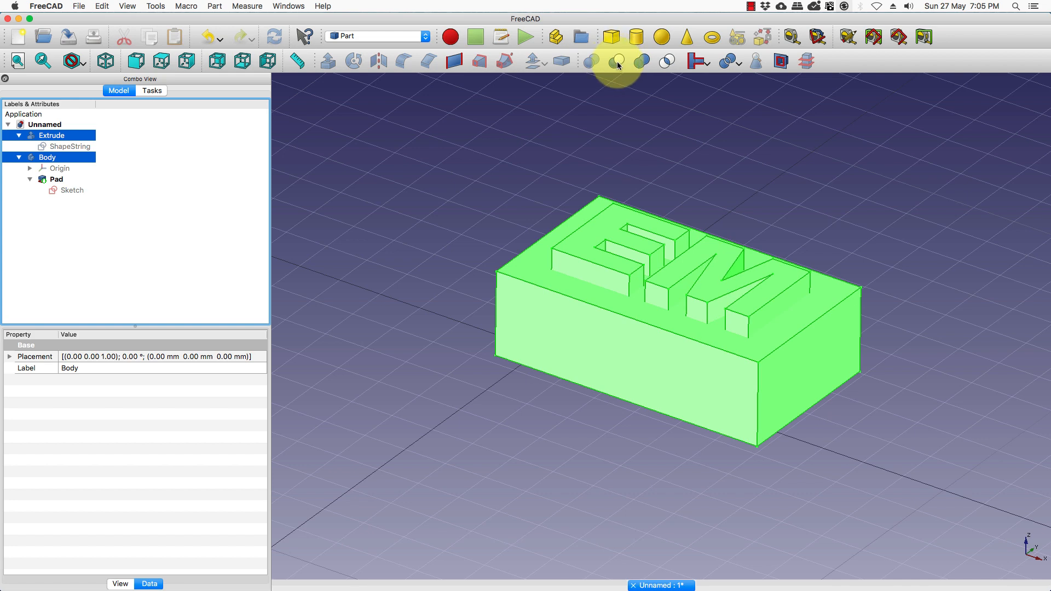
mouse_move(617, 60)
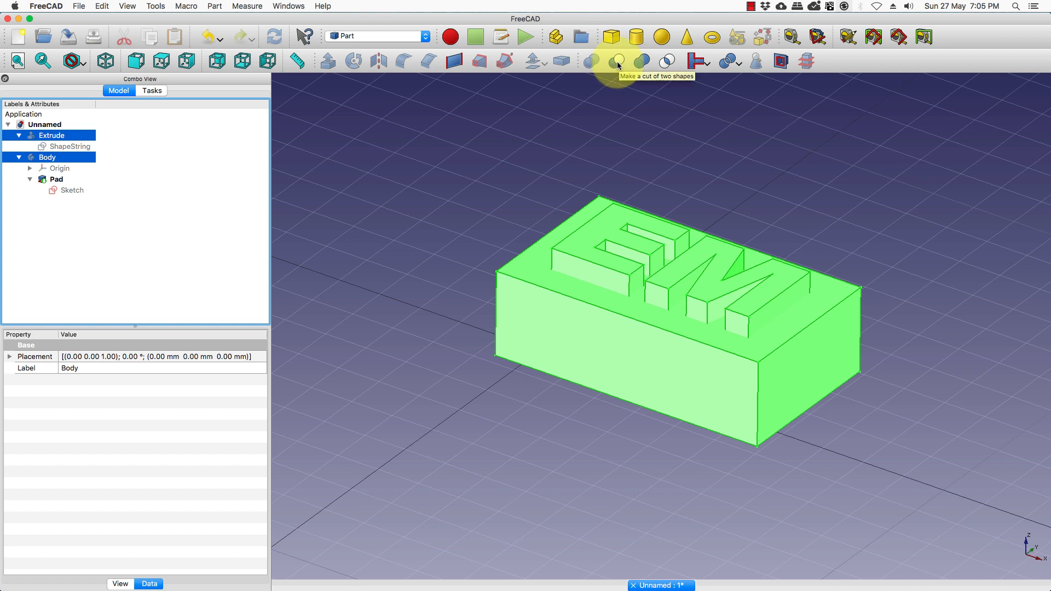
Apply Part Cut to subtract Extrude from Body, then orbit to view the recessed EM.
click(616, 60)
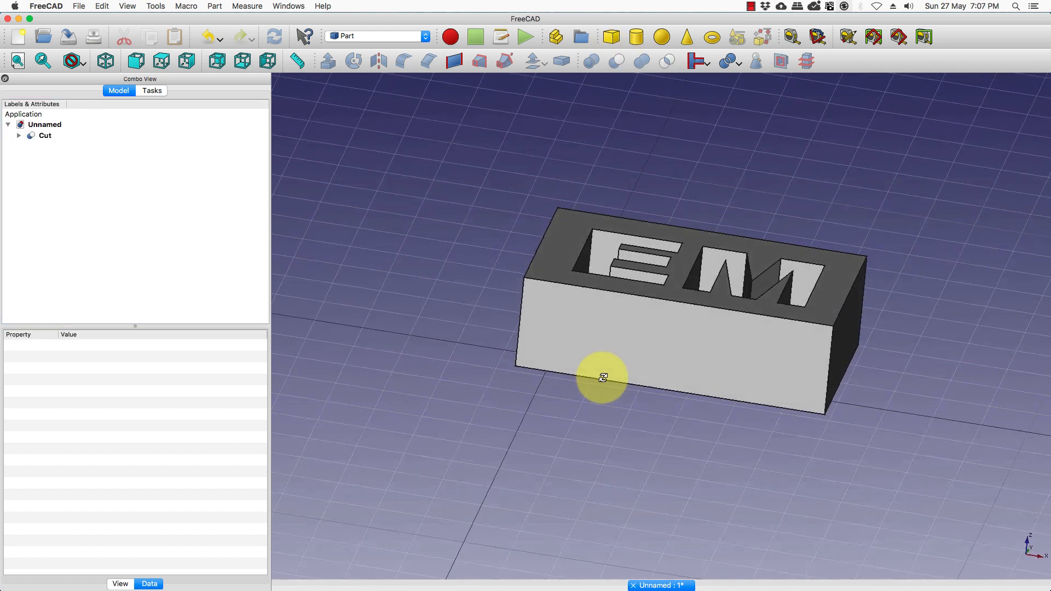
drag(602, 376, 477, 396)
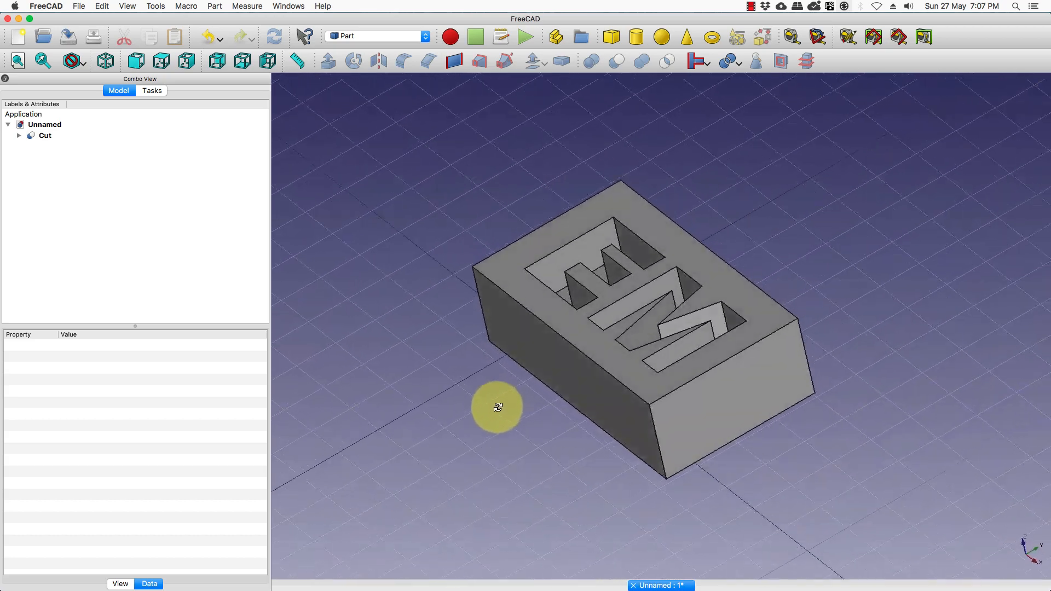
drag(497, 407, 588, 439)
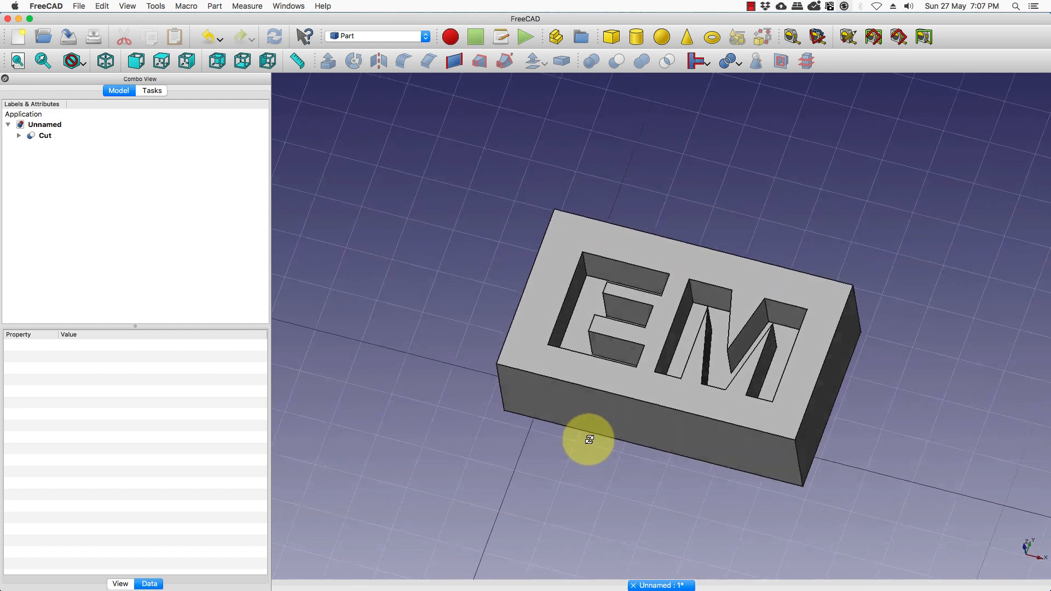
drag(589, 440, 532, 409)
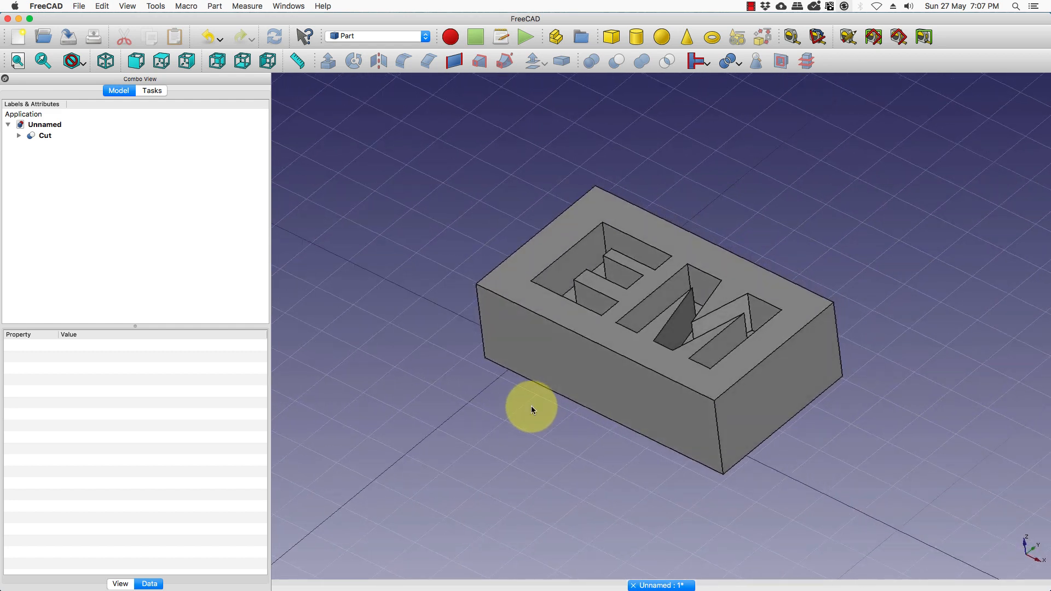
mouse_move(534, 409)
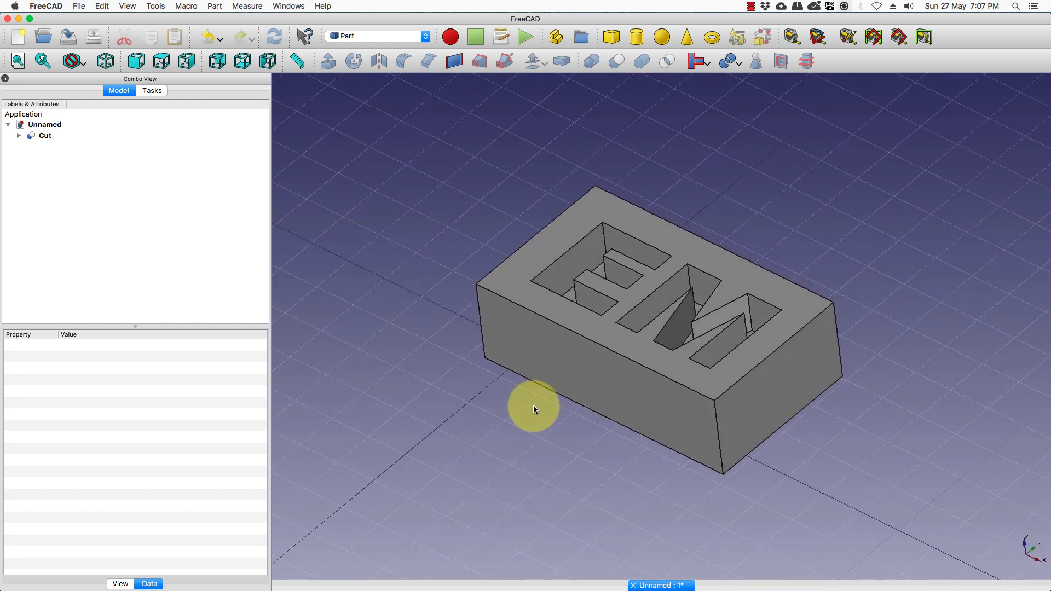